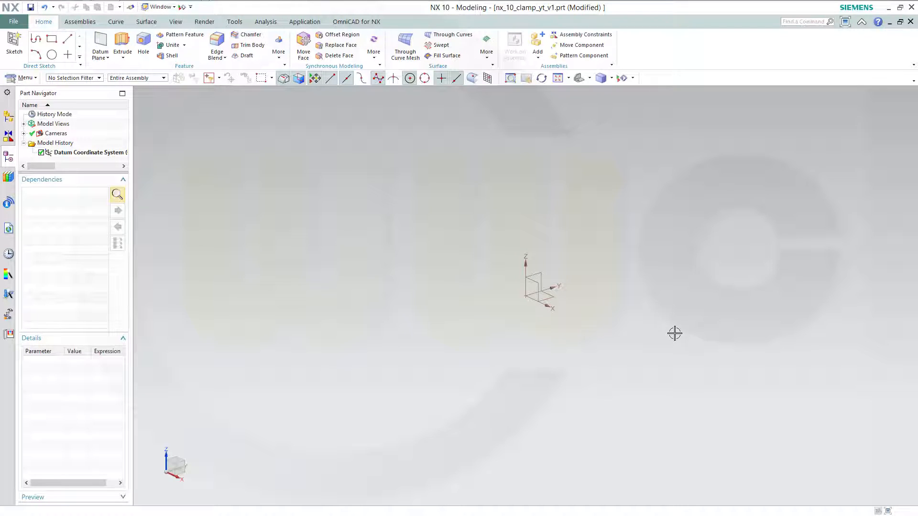
mouse_move(511, 265)
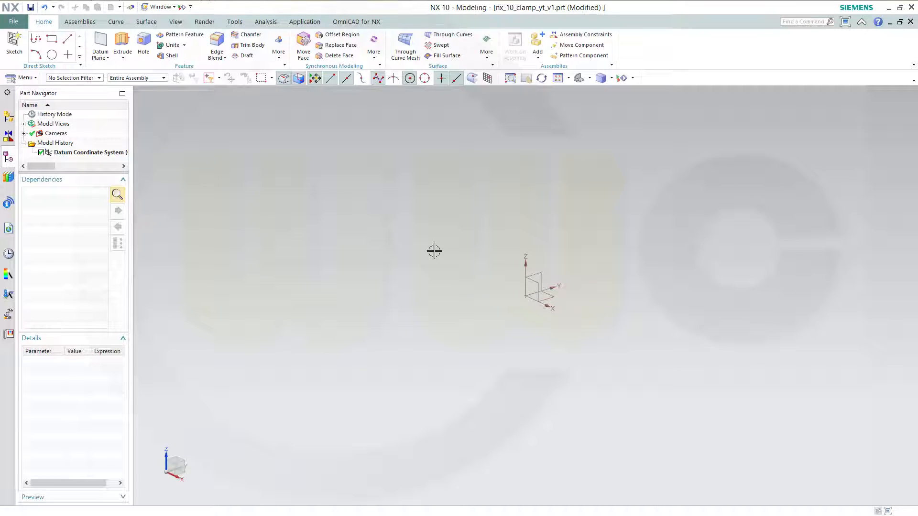
mouse_move(427, 242)
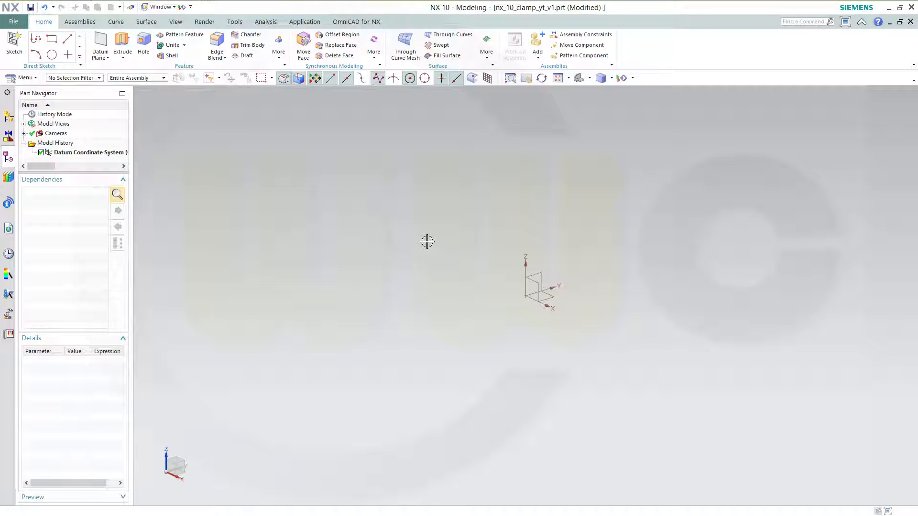
mouse_move(266, 149)
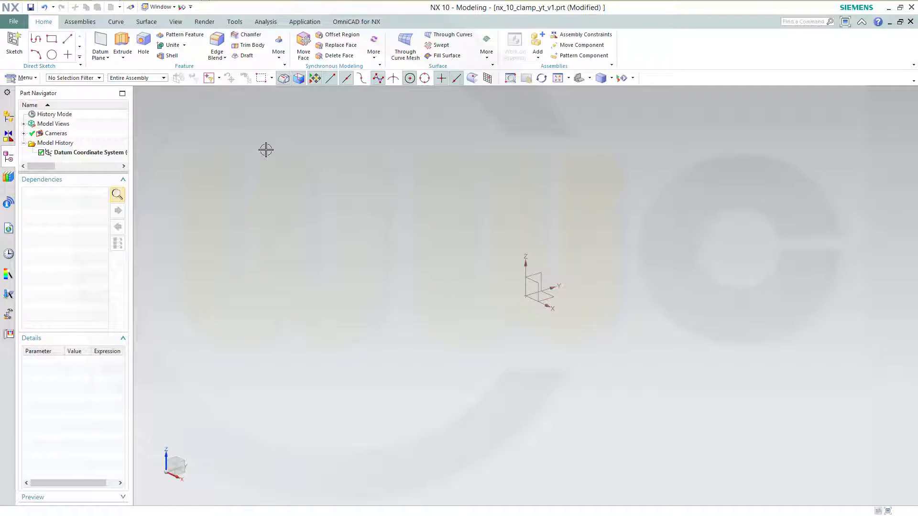
mouse_move(308, 176)
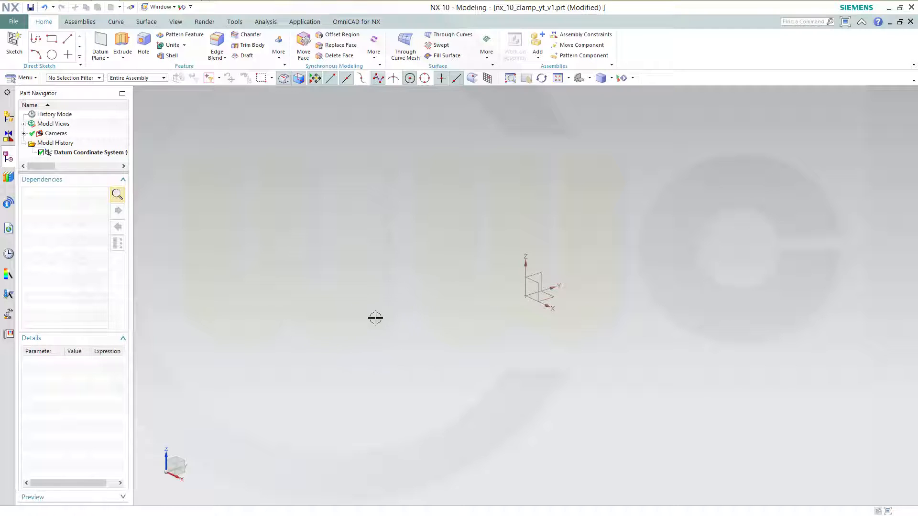
mouse_move(360, 237)
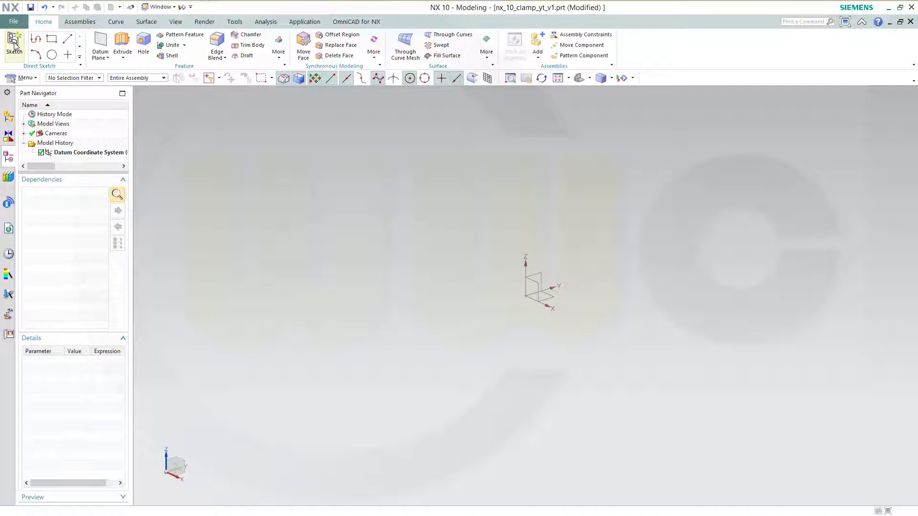
On the default sketch plane, draw a horizontal line with a tangent semicircular arc
click(13, 45)
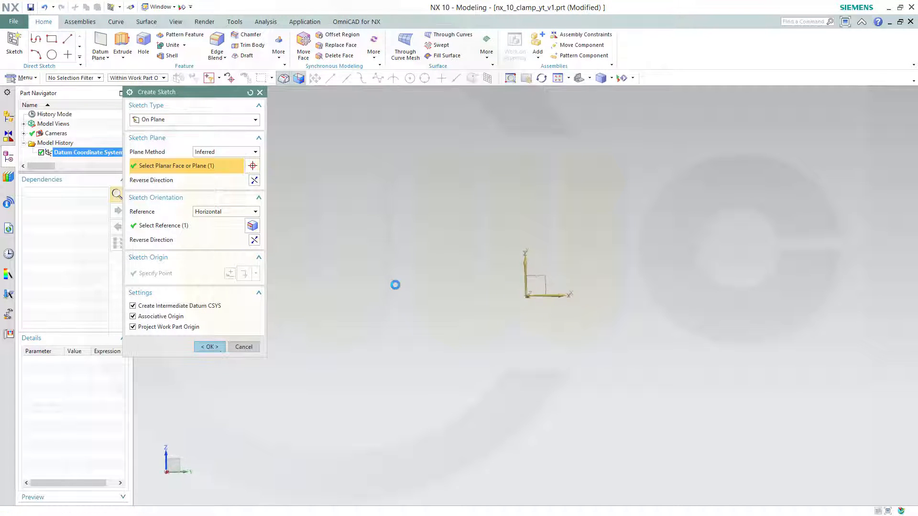
click(208, 346)
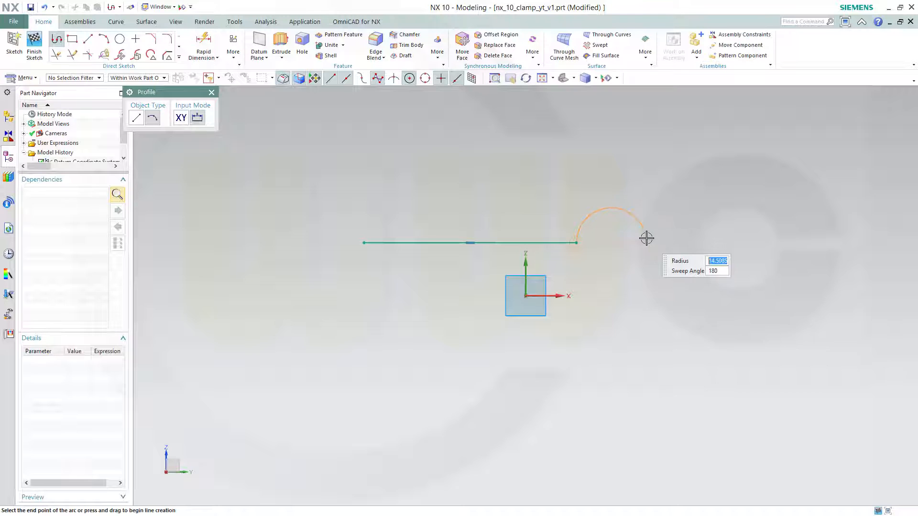
click(643, 246)
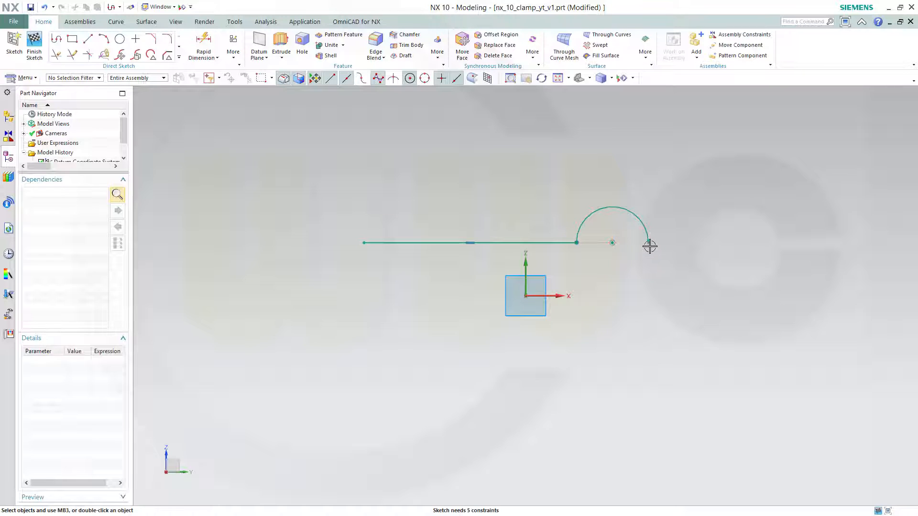
mouse_move(541, 242)
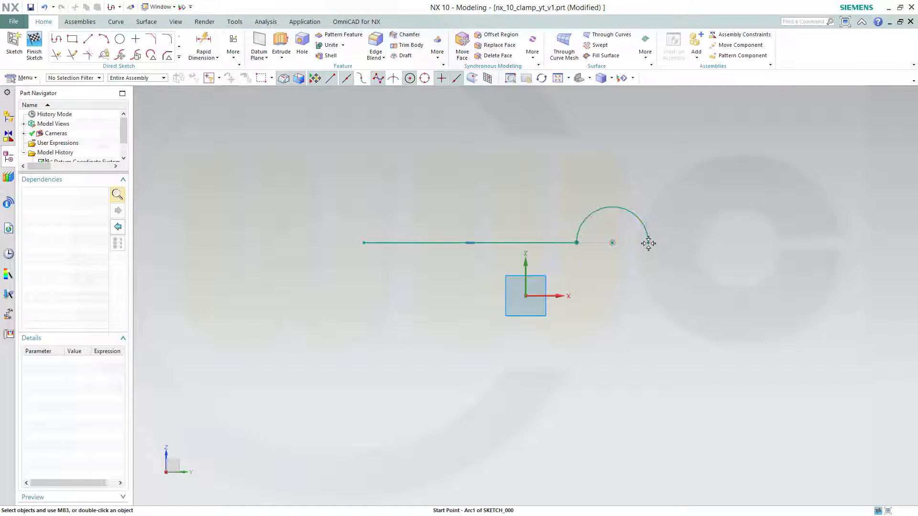
click(469, 243)
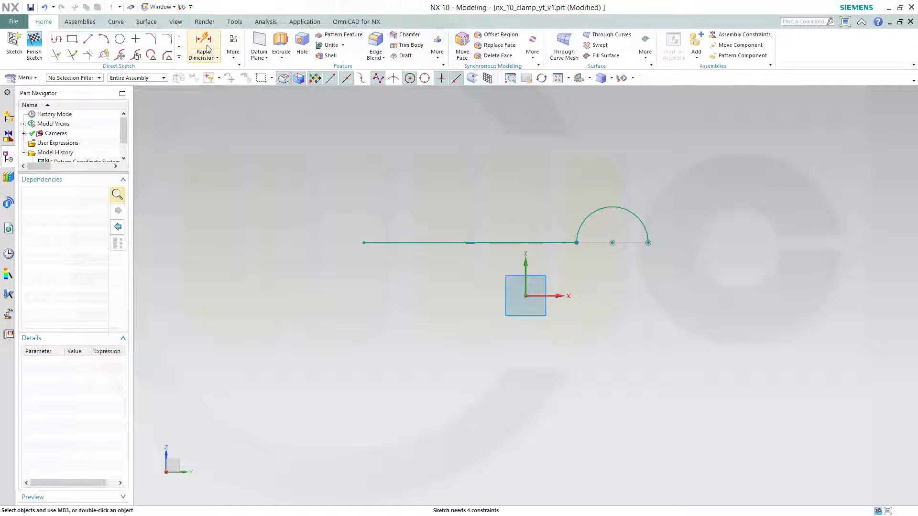
Dimension the arc size to 25 with Rapid Dimension
click(203, 47)
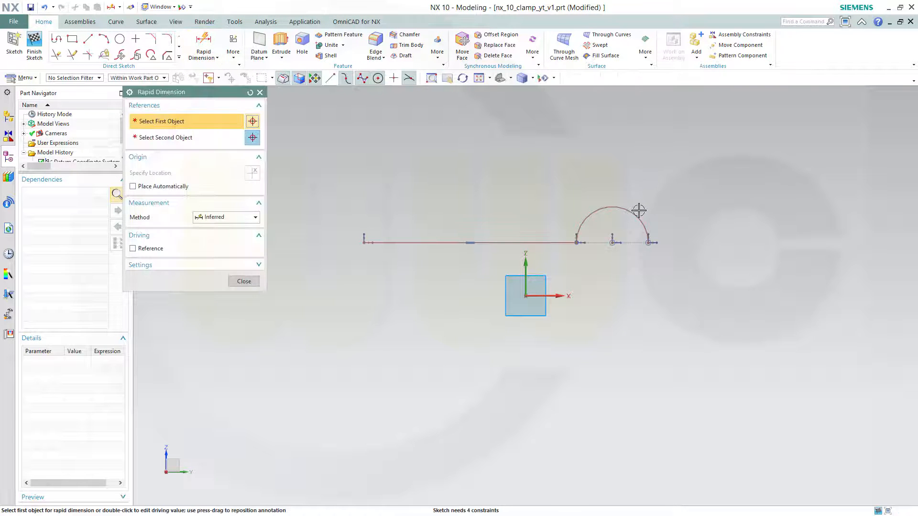
click(618, 206)
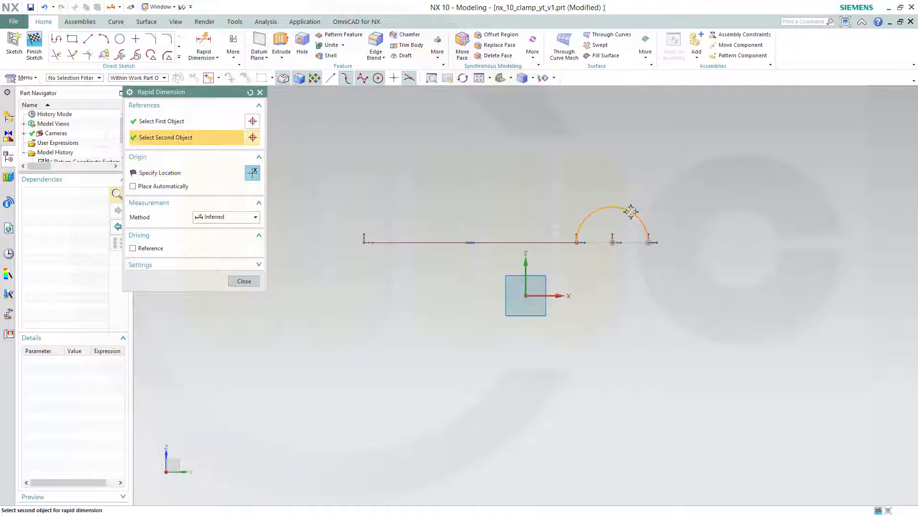
click(243, 282)
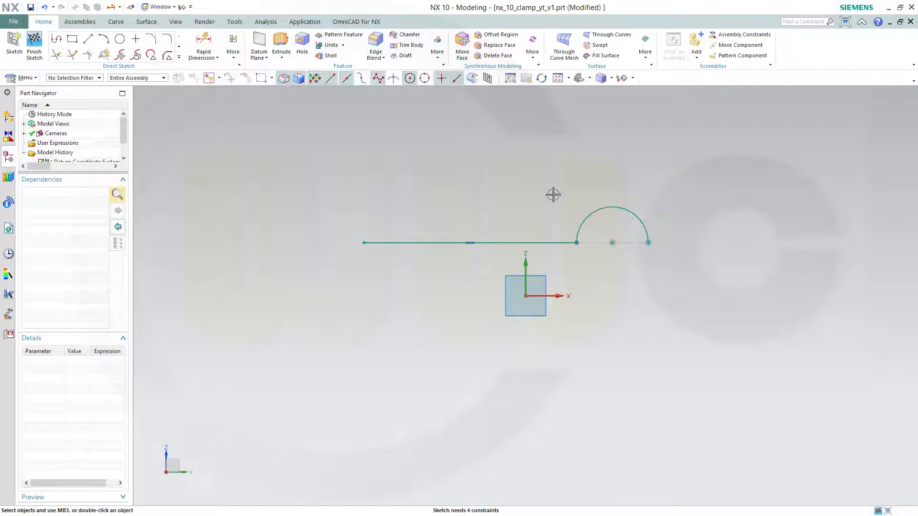
click(204, 49)
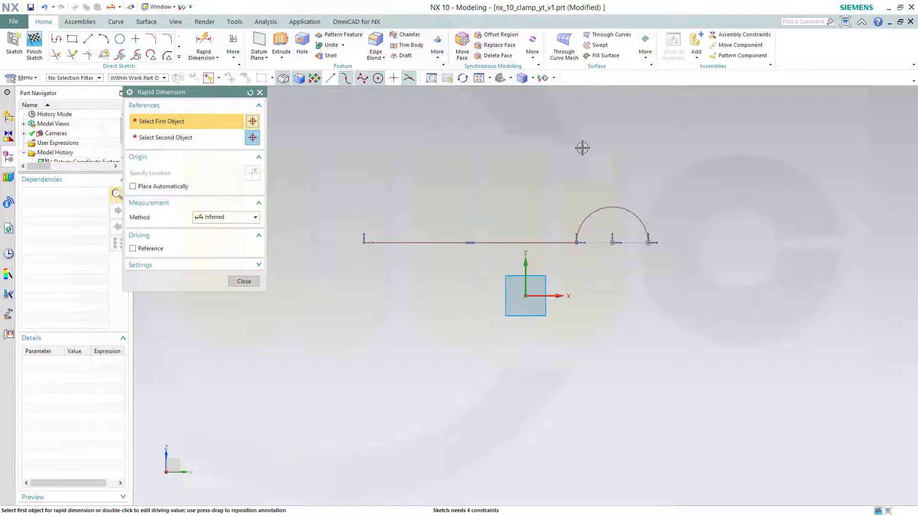
mouse_move(639, 212)
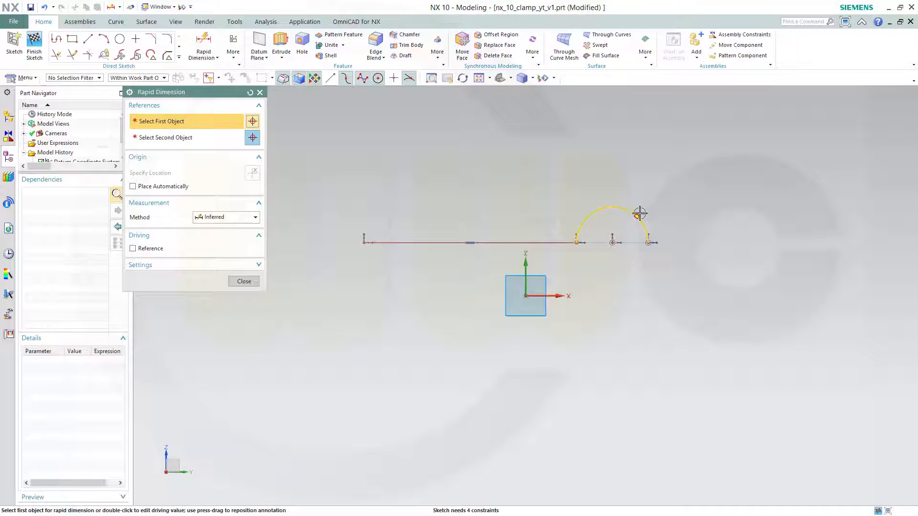
click(639, 212)
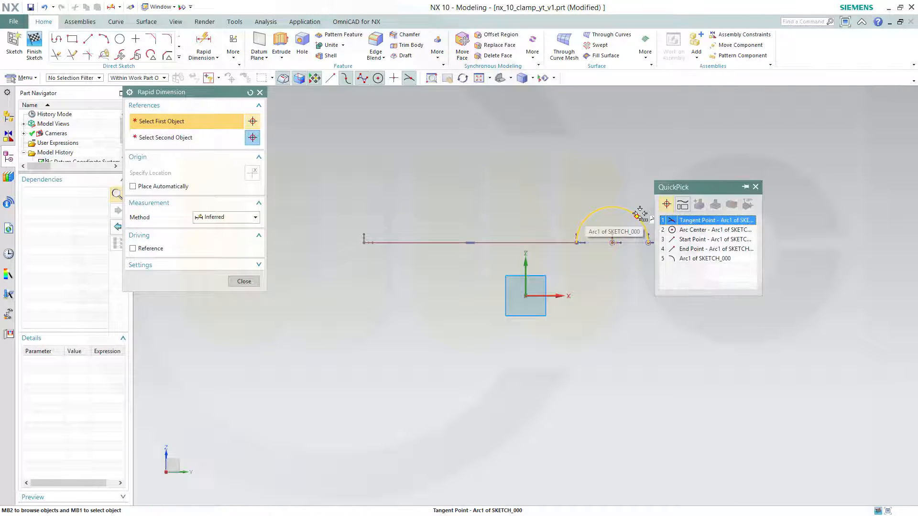
click(714, 220)
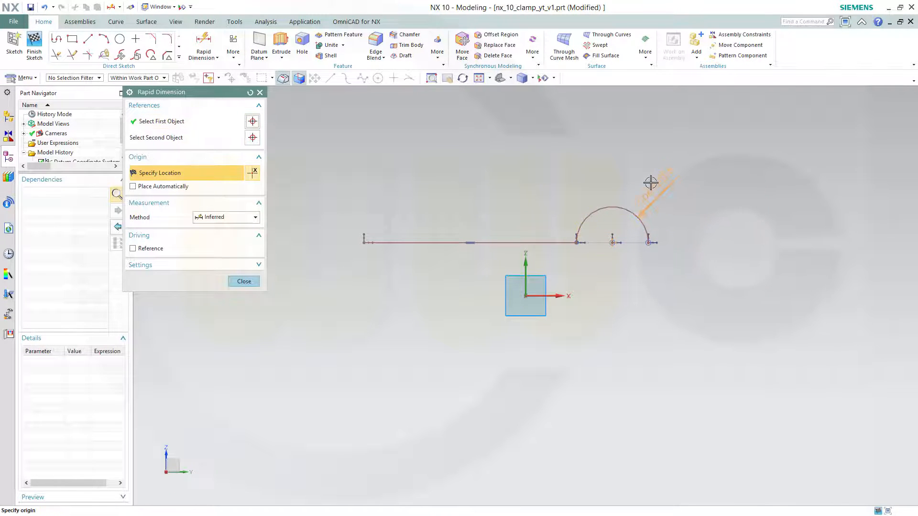
click(650, 181)
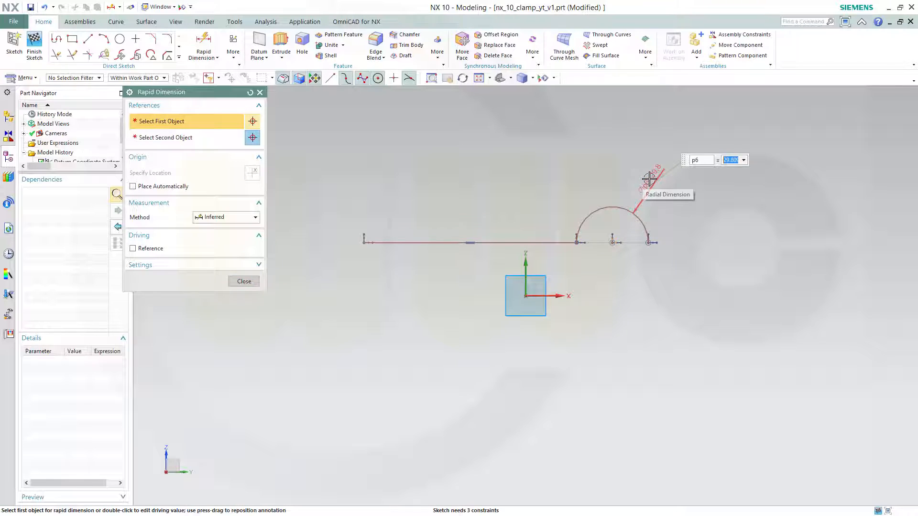
text(25)
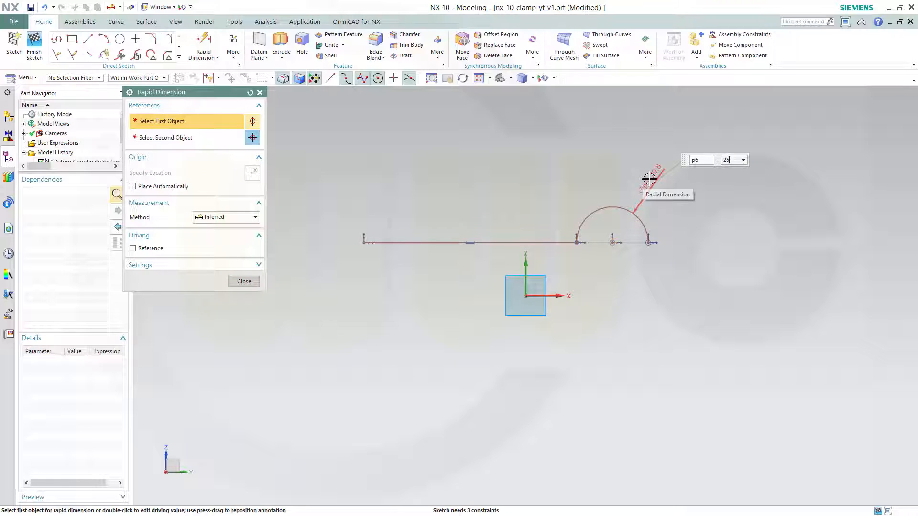
click(728, 160)
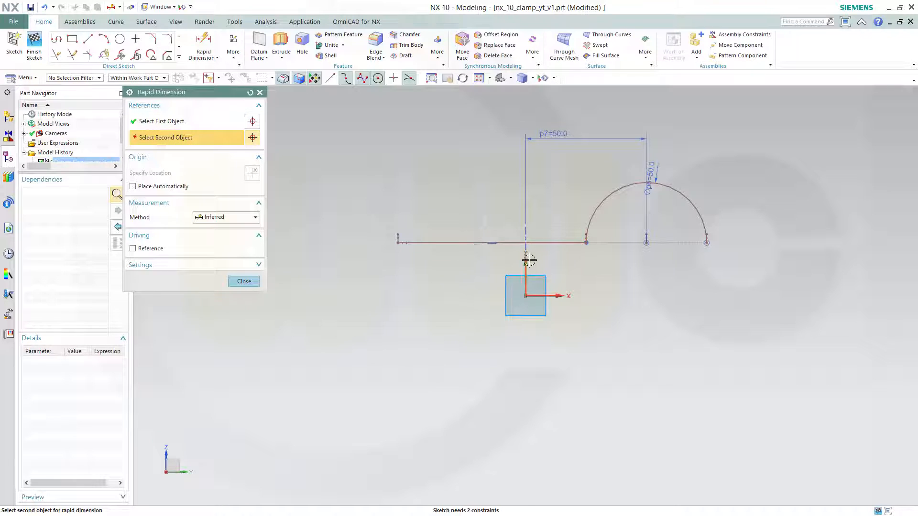
Dimension the line length to 100 from the vertical axis and close the dimension dialog
click(480, 135)
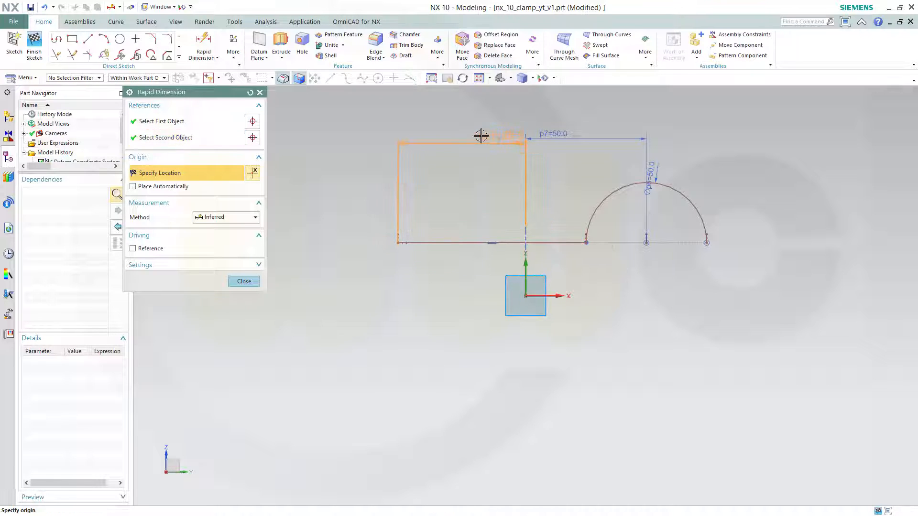
click(480, 139)
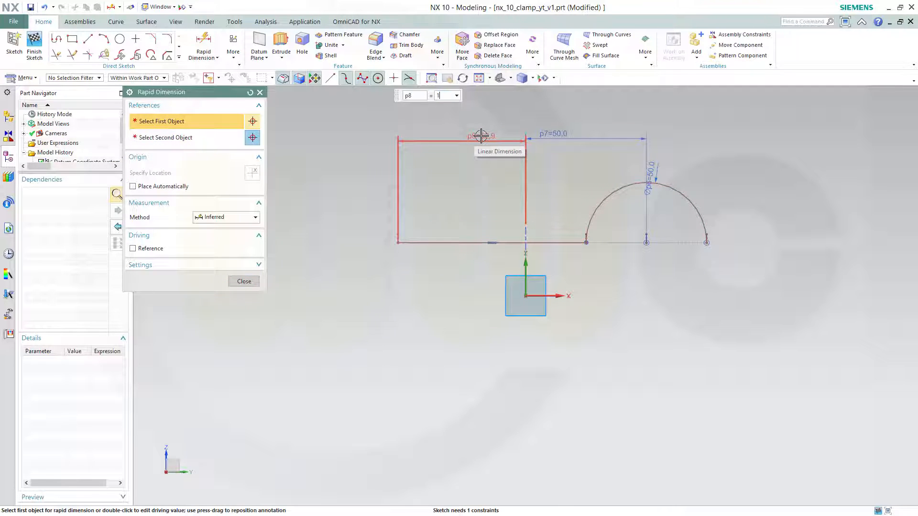
text(100)
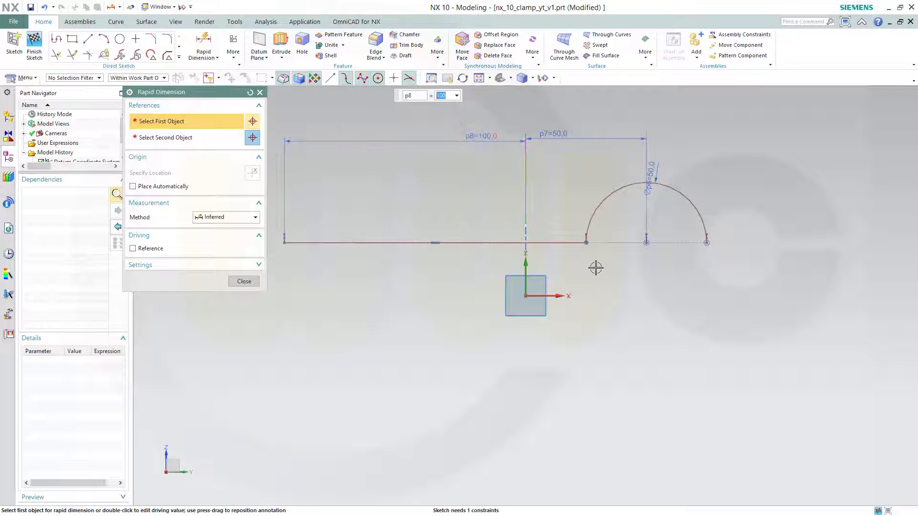
click(243, 281)
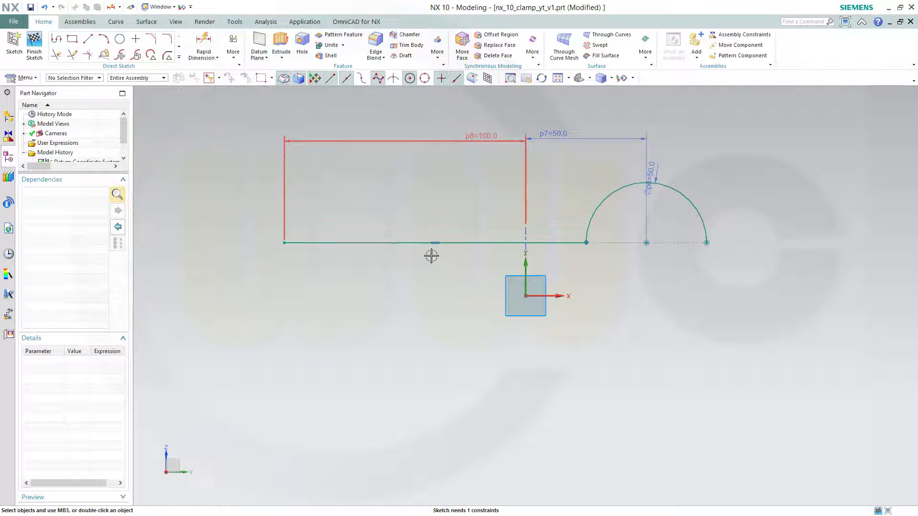
Constrain the straight line collinear with the sketch horizontal axis and finish the sketch
click(410, 242)
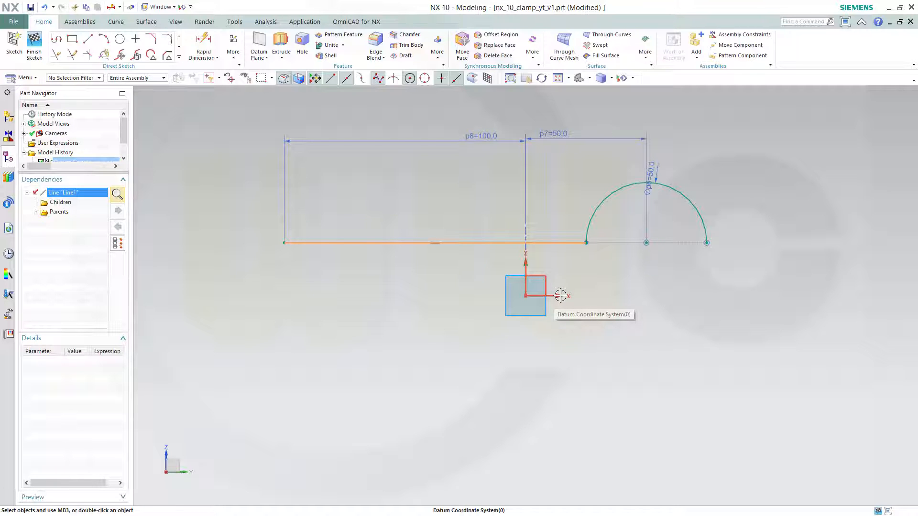
click(560, 295)
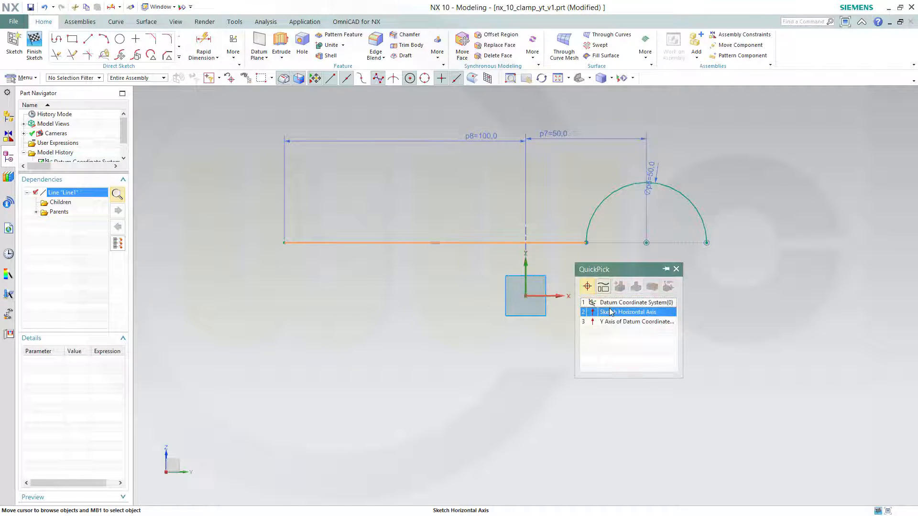
click(629, 311)
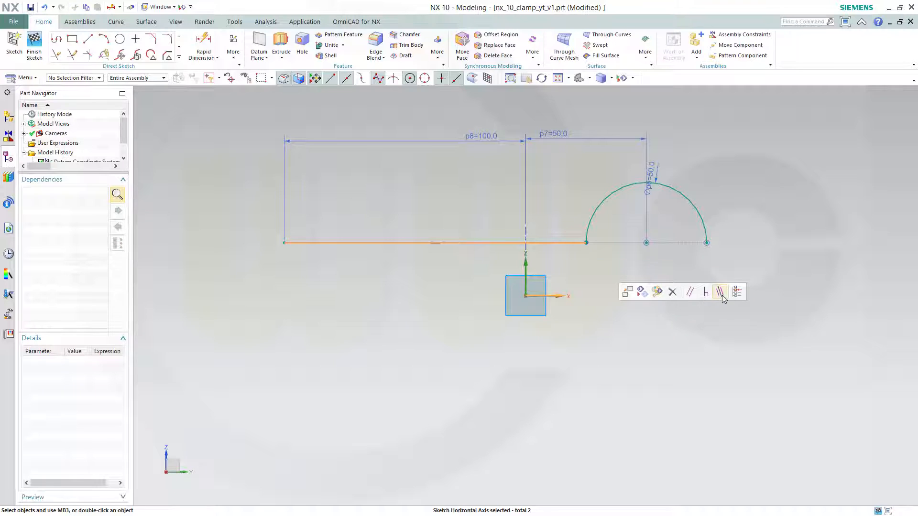
click(720, 291)
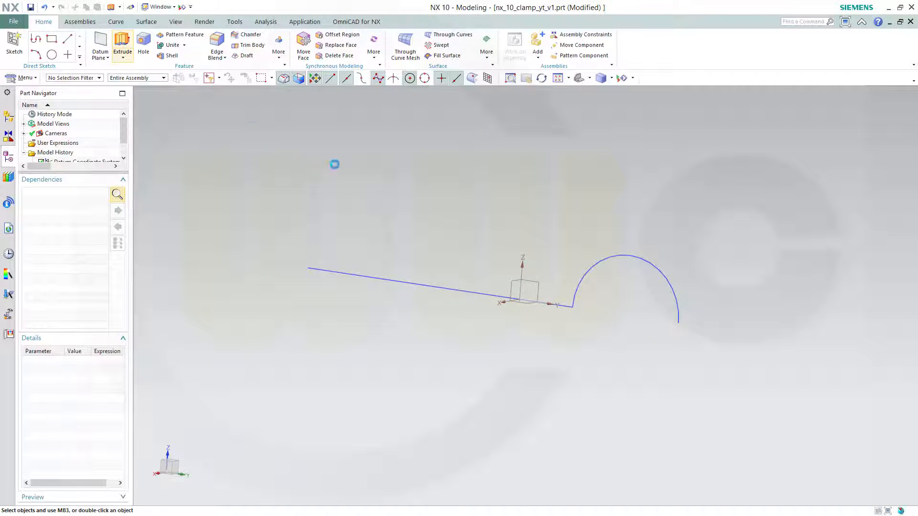
Extrude the line-and-arc curves with a Symmetric Value end distance of 100 mm
click(121, 46)
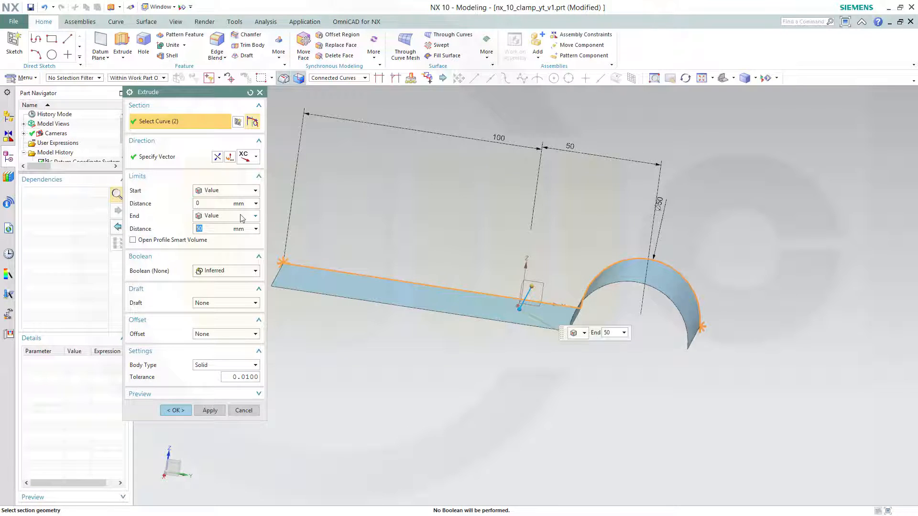
click(255, 228)
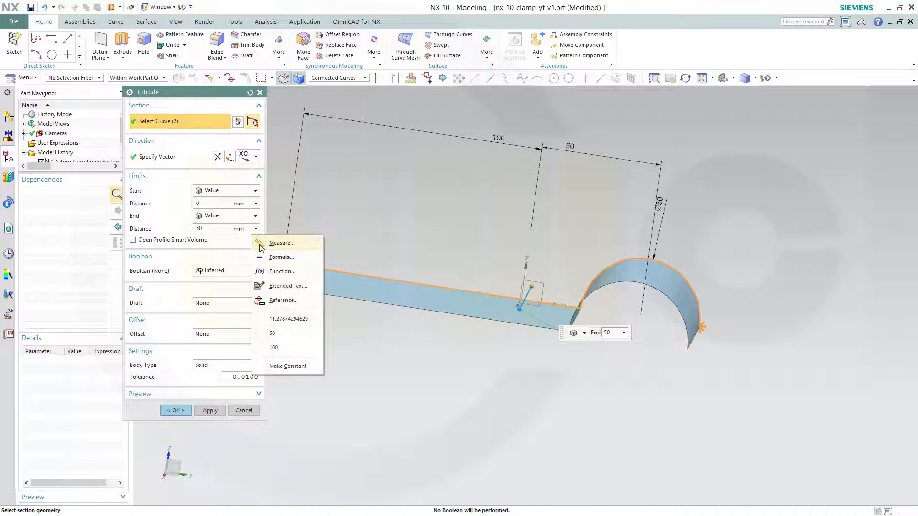
click(256, 215)
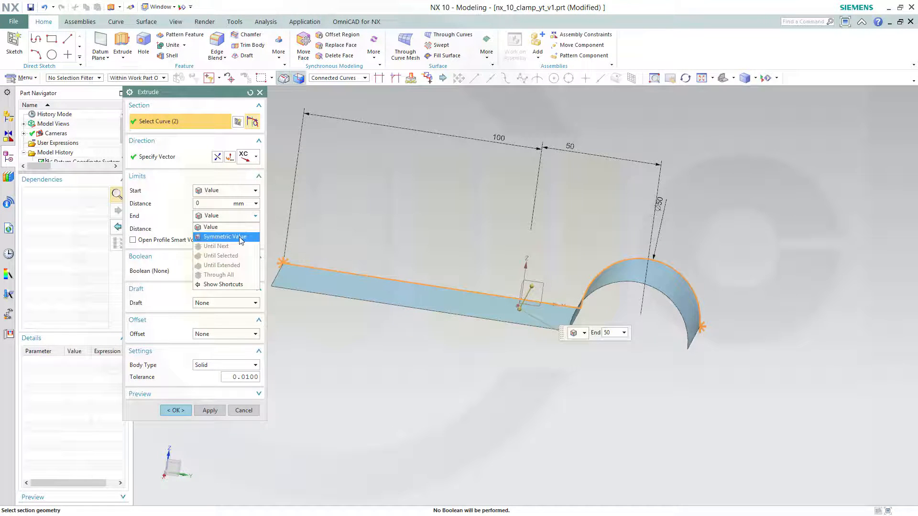
click(225, 237)
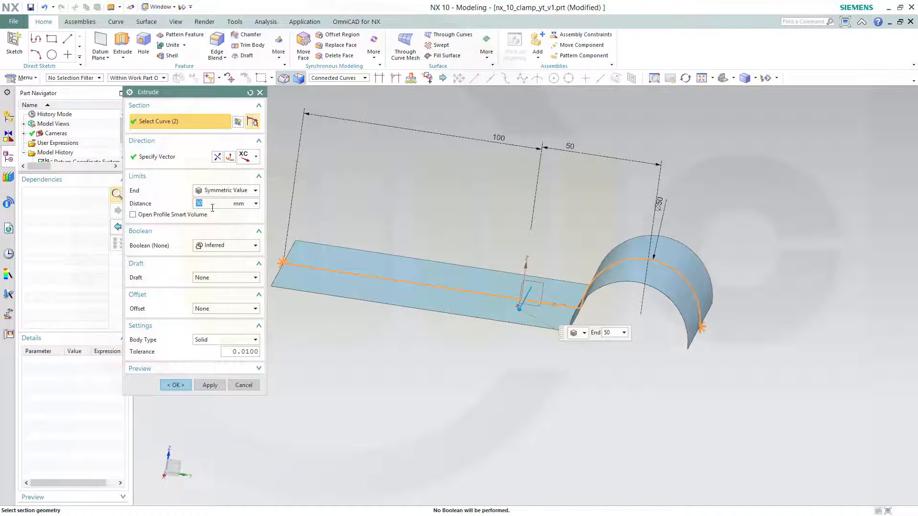
text(100)
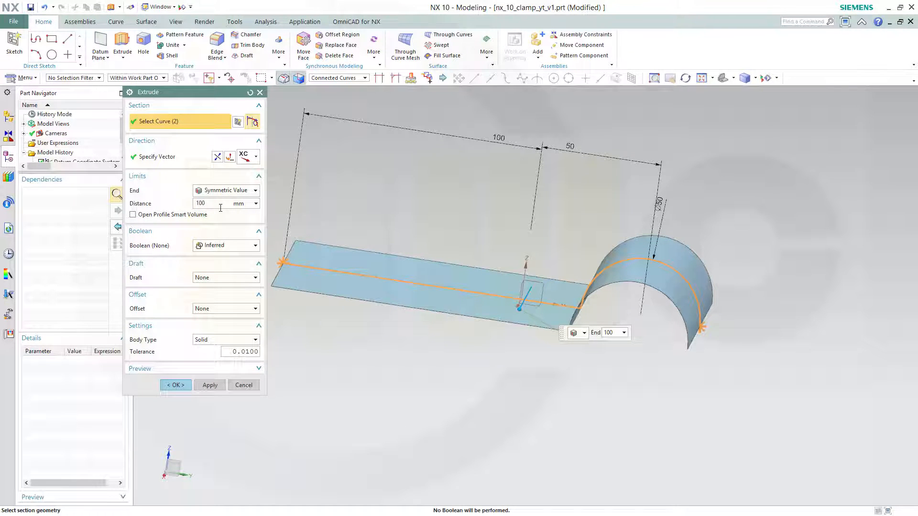
triple_click(217, 203)
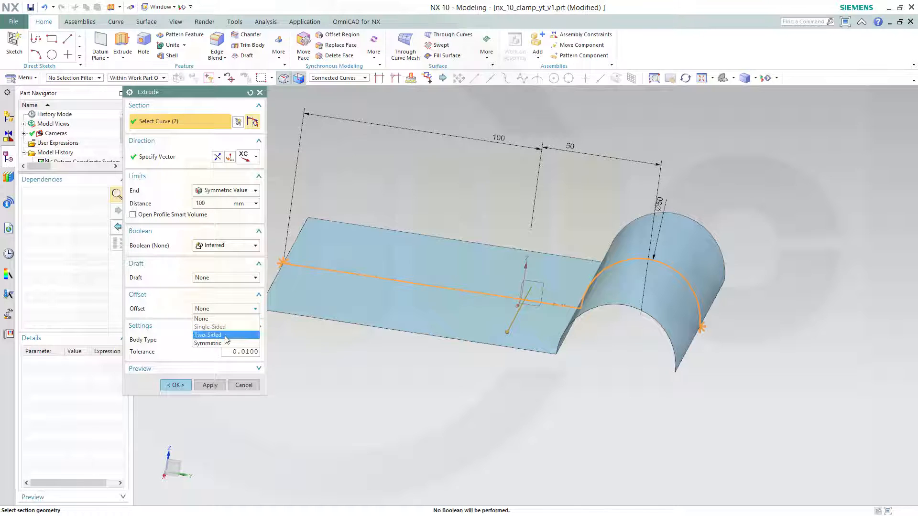
Give the extrusion a Two-Sided offset with start 4 and end 8
click(209, 335)
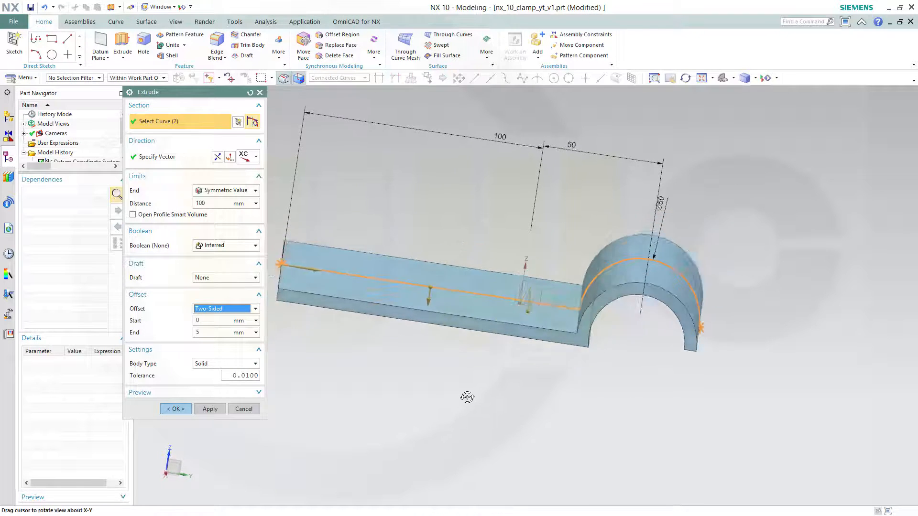
drag(468, 397, 463, 404)
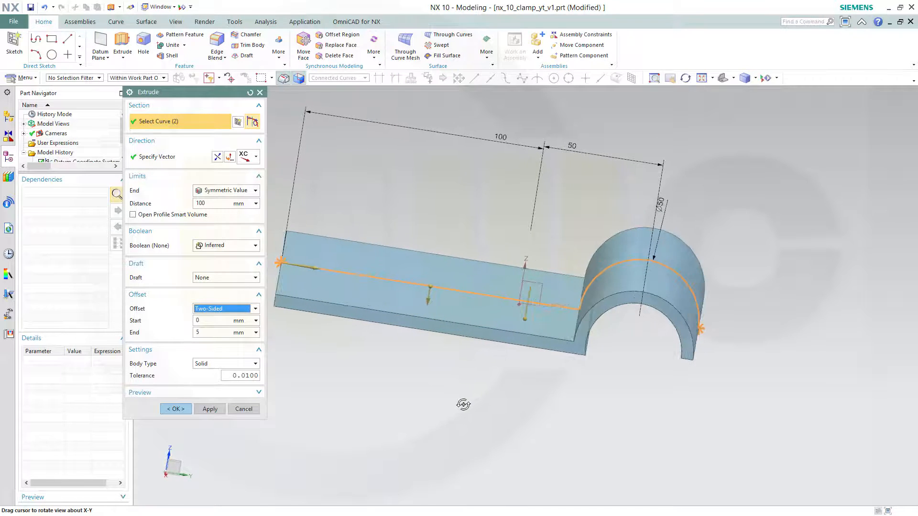
click(223, 320)
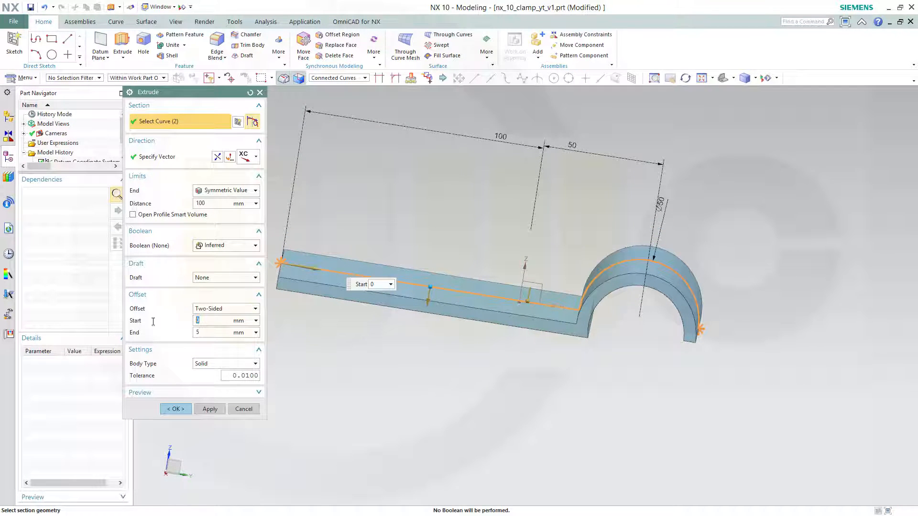
text(8)
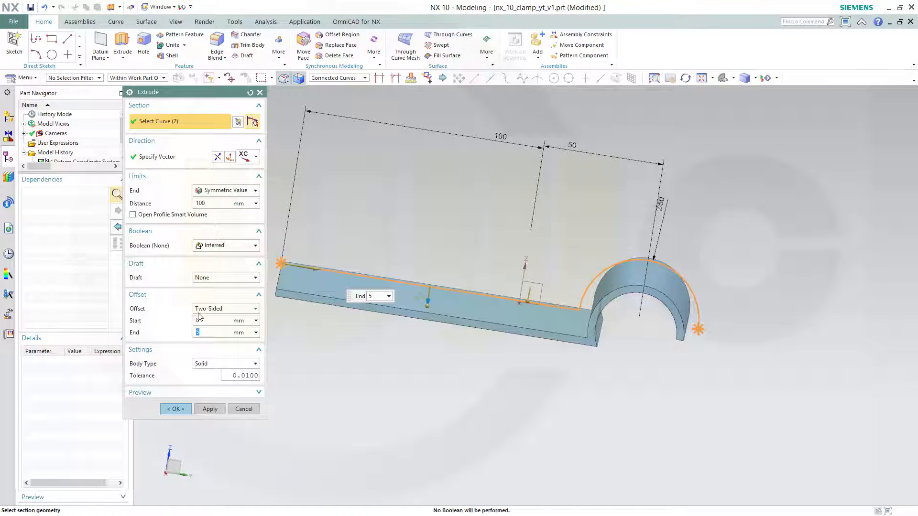
text(8)
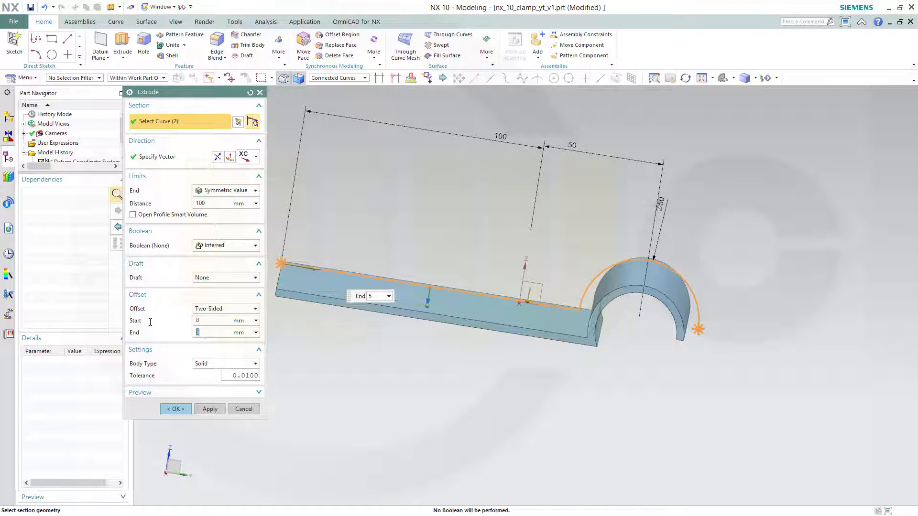
text(8)
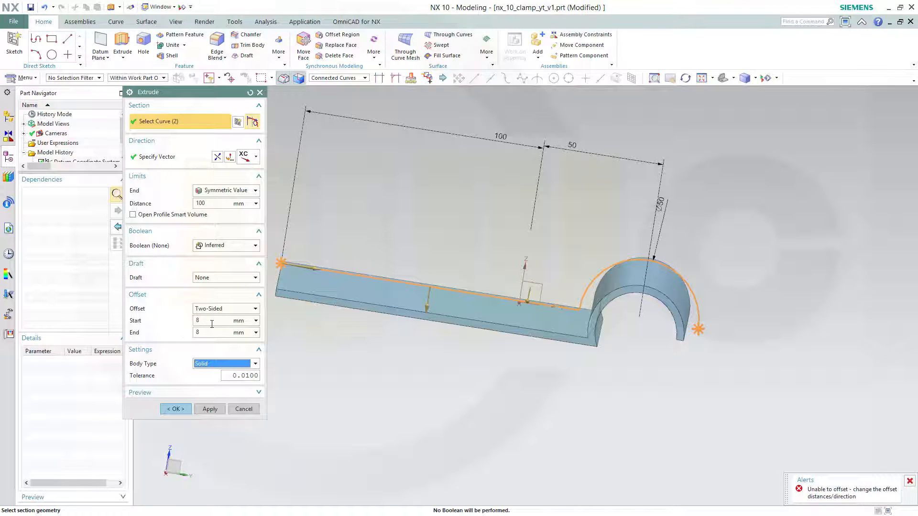
click(222, 321)
text(4)
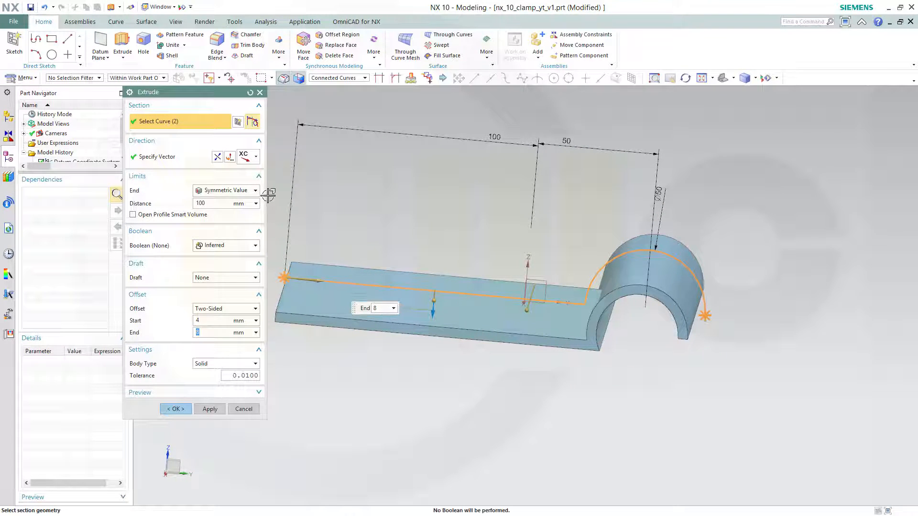
mouse_move(218, 156)
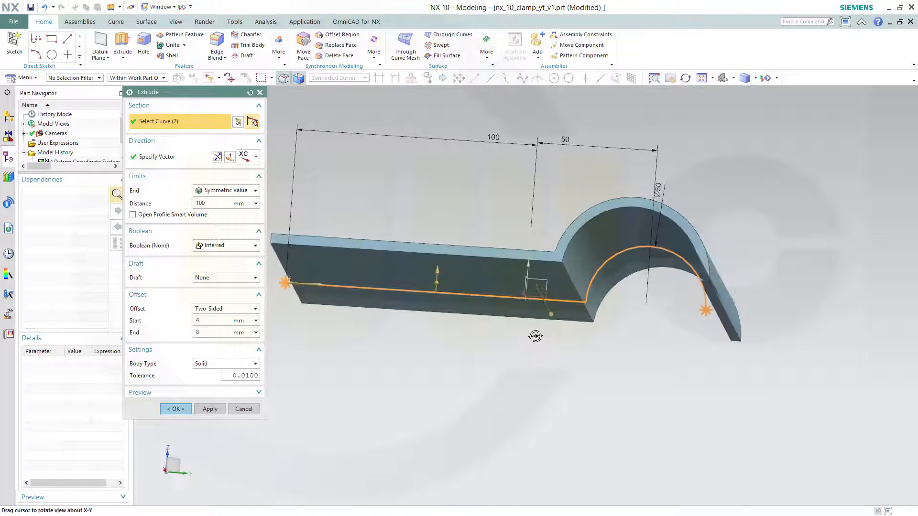
Change the symmetric distance to 50 and create the extruded solid
drag(536, 335, 526, 366)
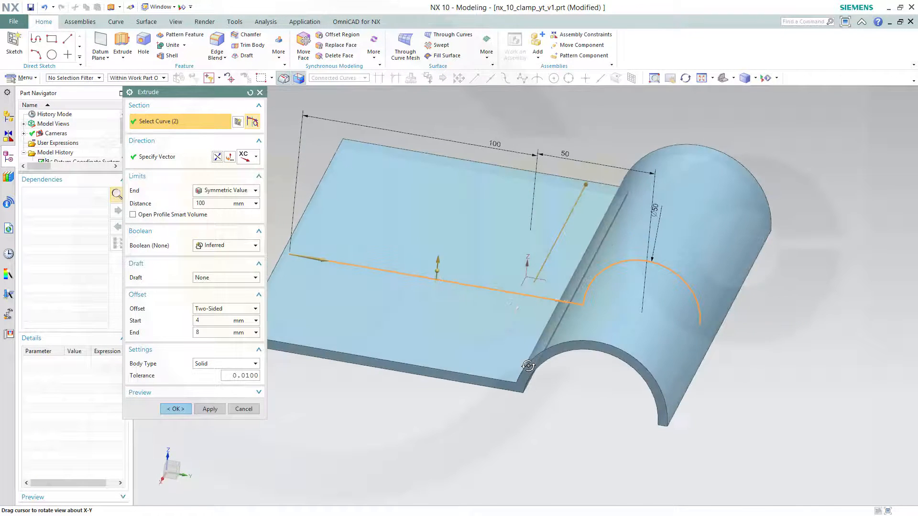
drag(528, 365, 487, 368)
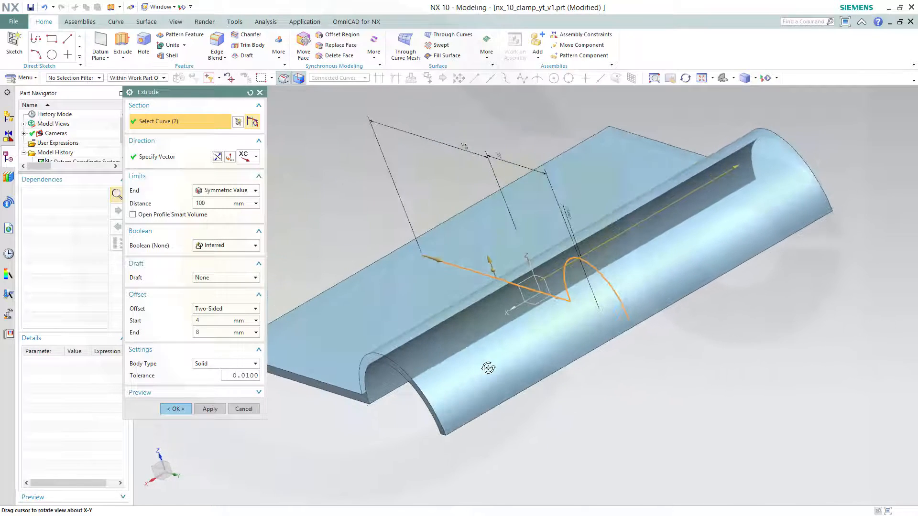
drag(488, 368, 416, 344)
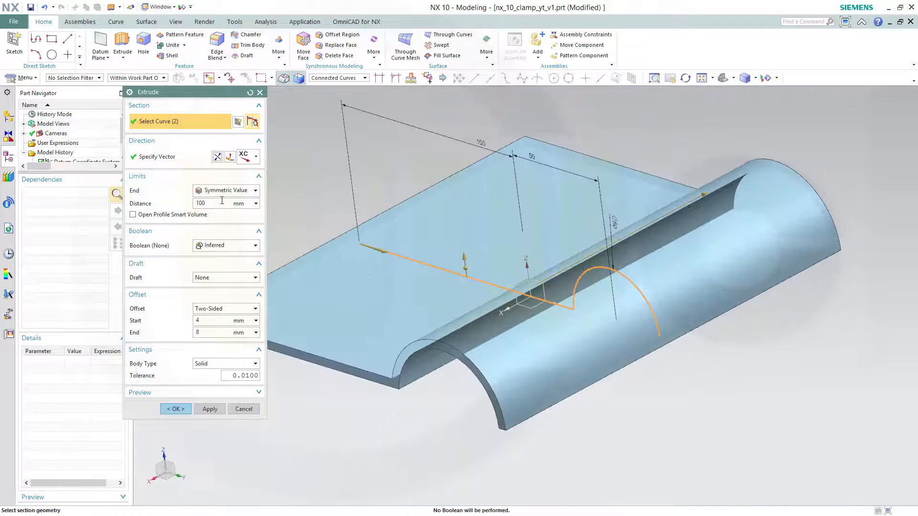
text(50)
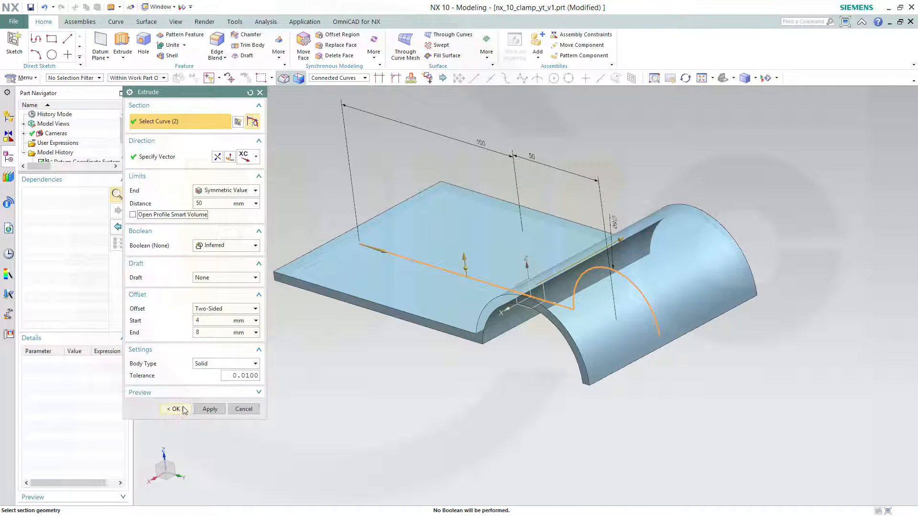
click(174, 408)
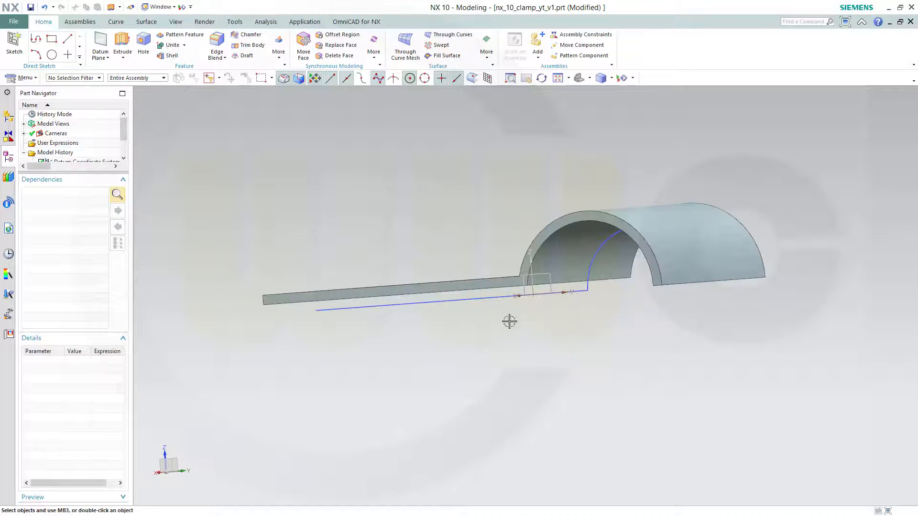
drag(509, 321, 523, 185)
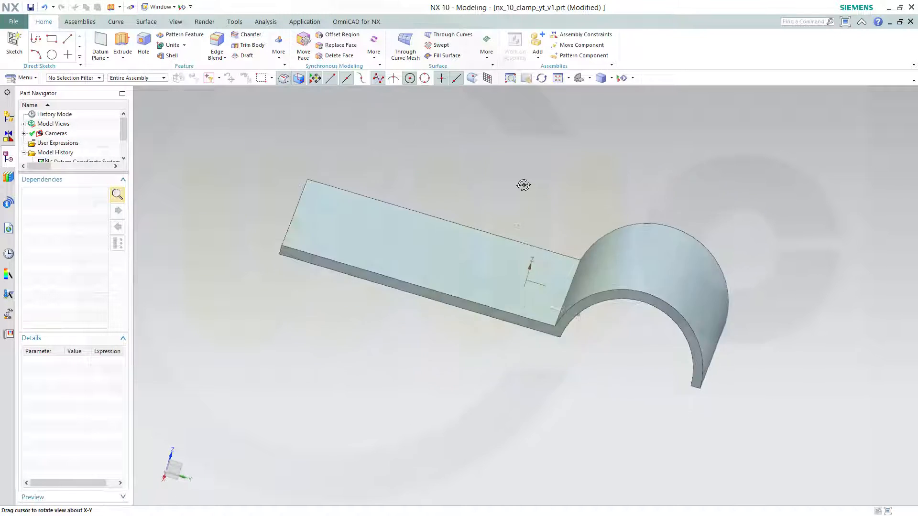
drag(523, 185, 281, 151)
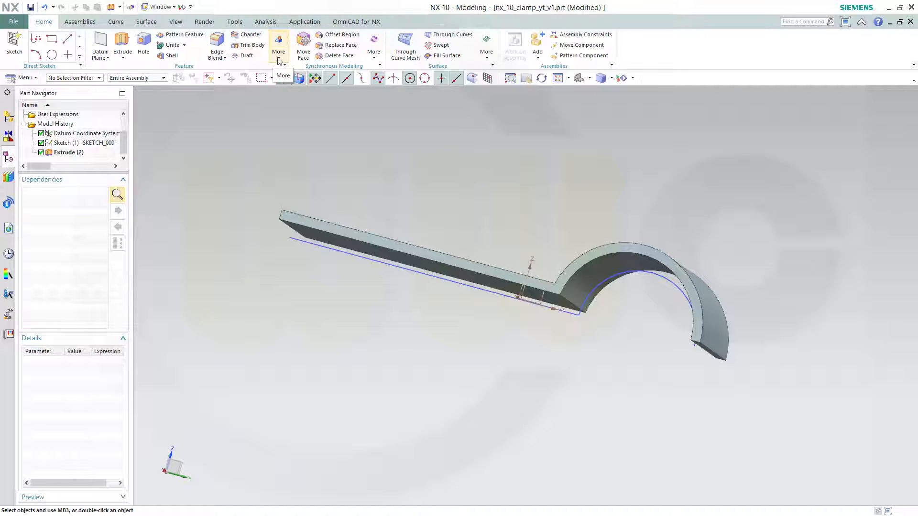
Mirror the extruded clamp body across the XZ plane with Mirror Geometry
click(279, 48)
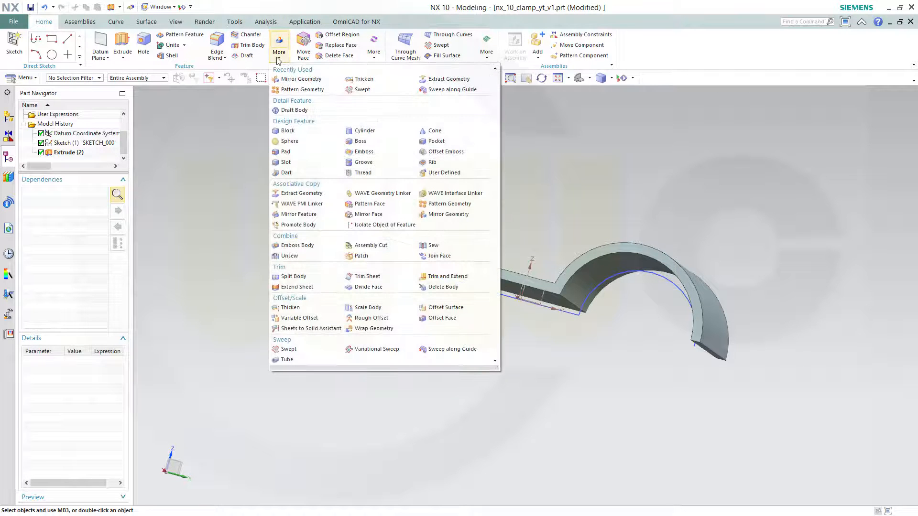
mouse_move(449, 214)
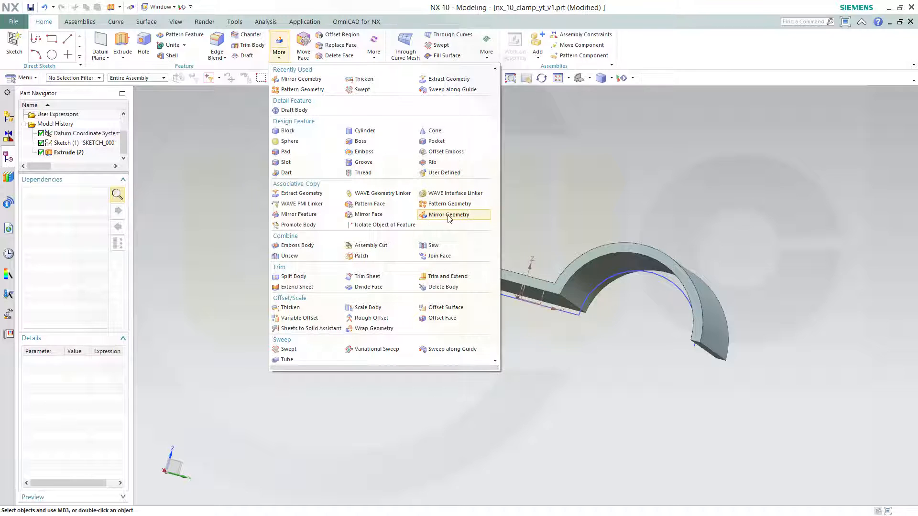
mouse_move(449, 214)
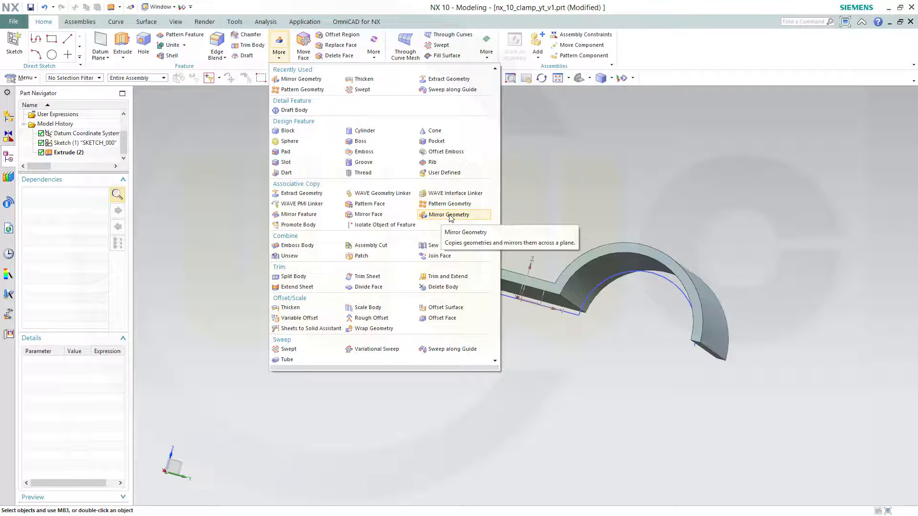
click(448, 215)
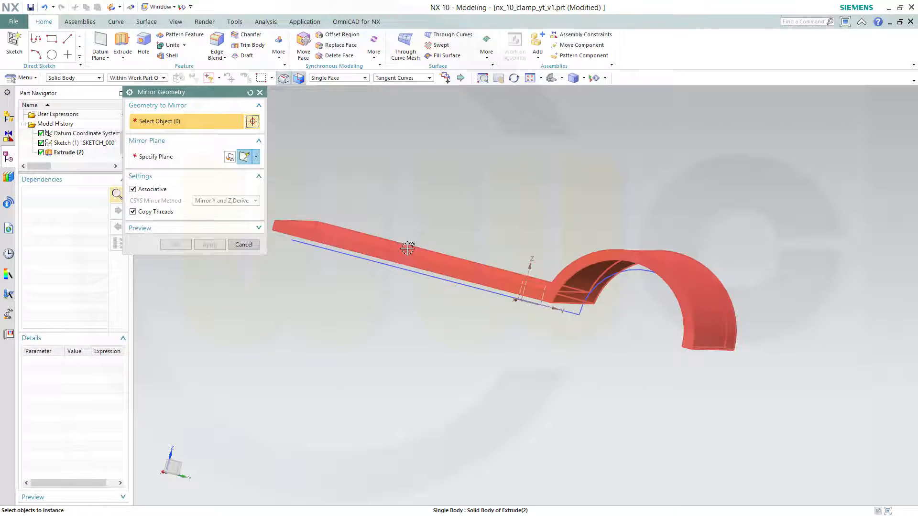
click(407, 248)
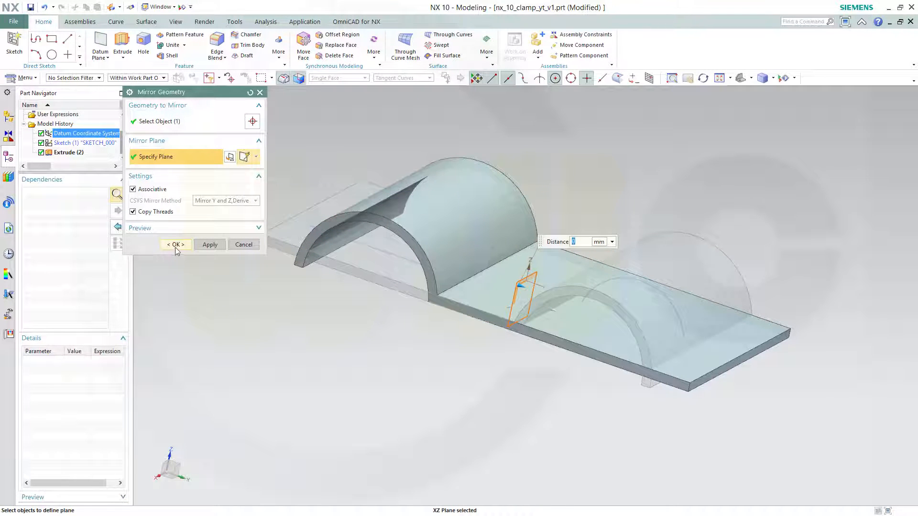
click(174, 244)
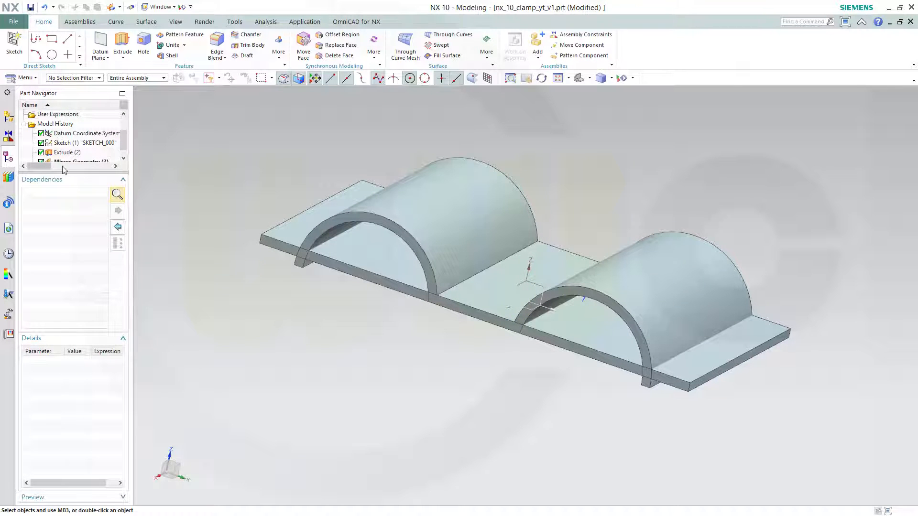
Switch the Part Navigator to Timestamp Order
right_click(73, 111)
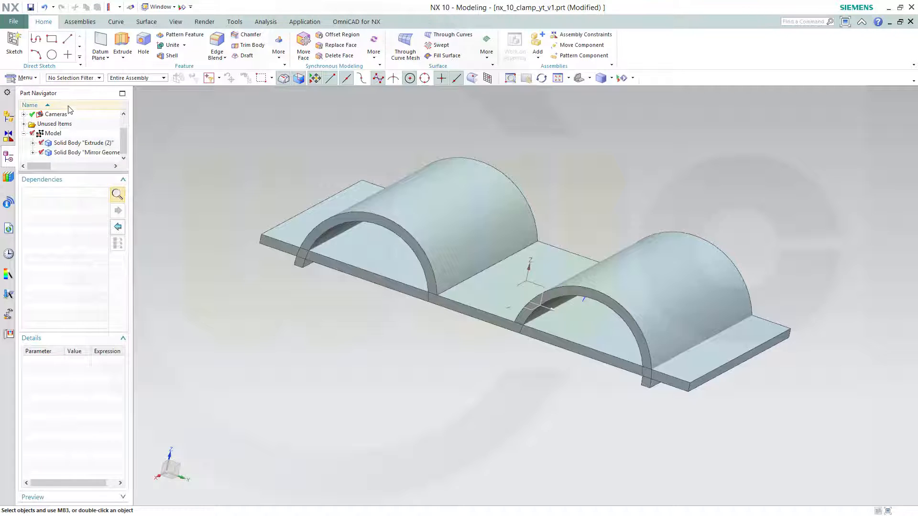
right_click(67, 110)
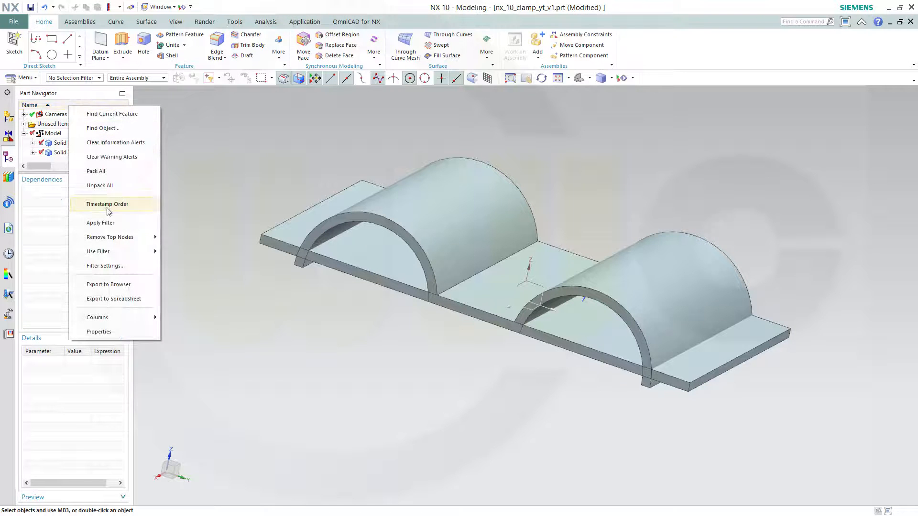
click(107, 204)
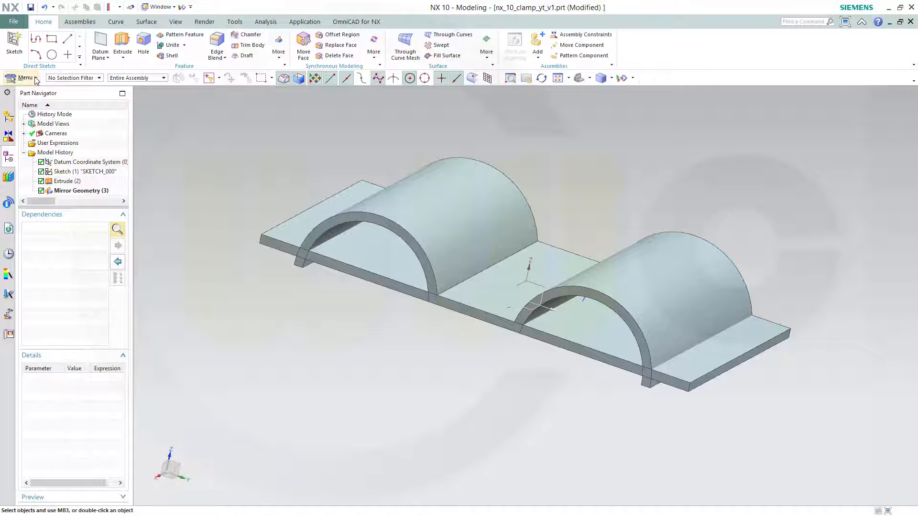
Rotate the mirrored body 90° about YC with Move Object
click(24, 78)
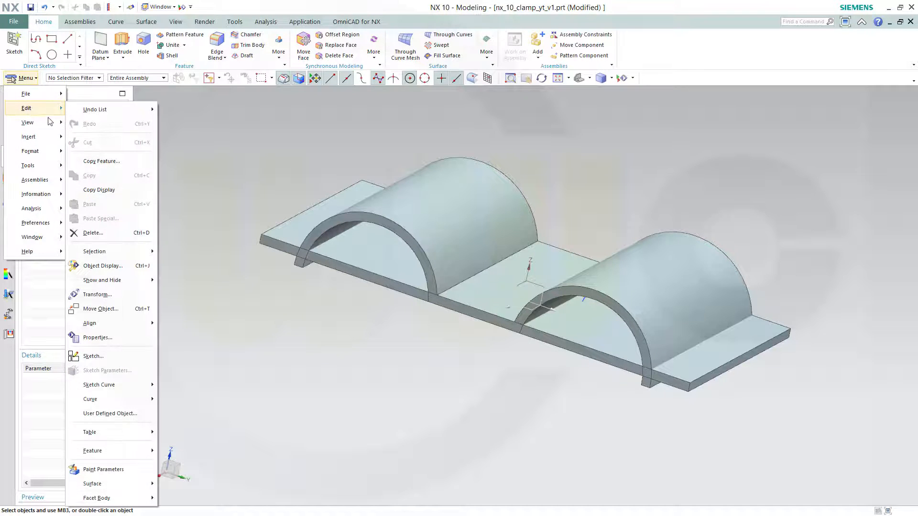
mouse_move(100, 309)
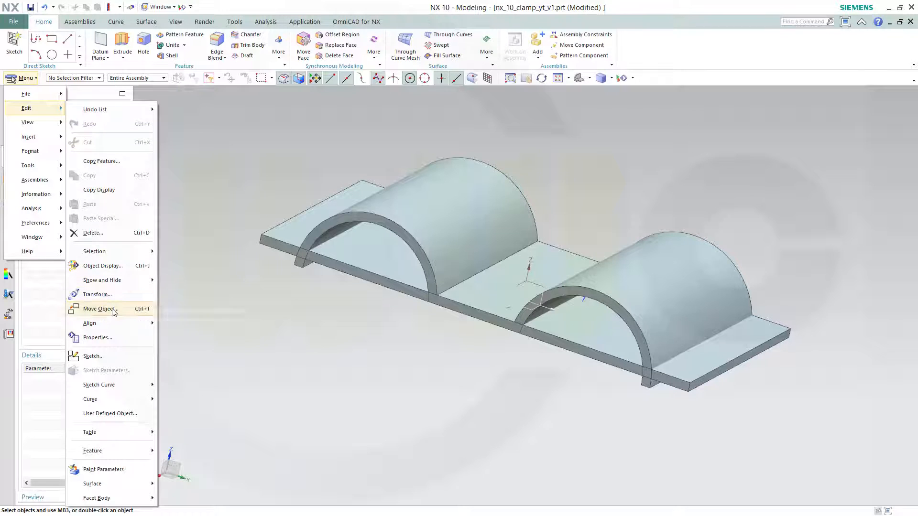
click(99, 308)
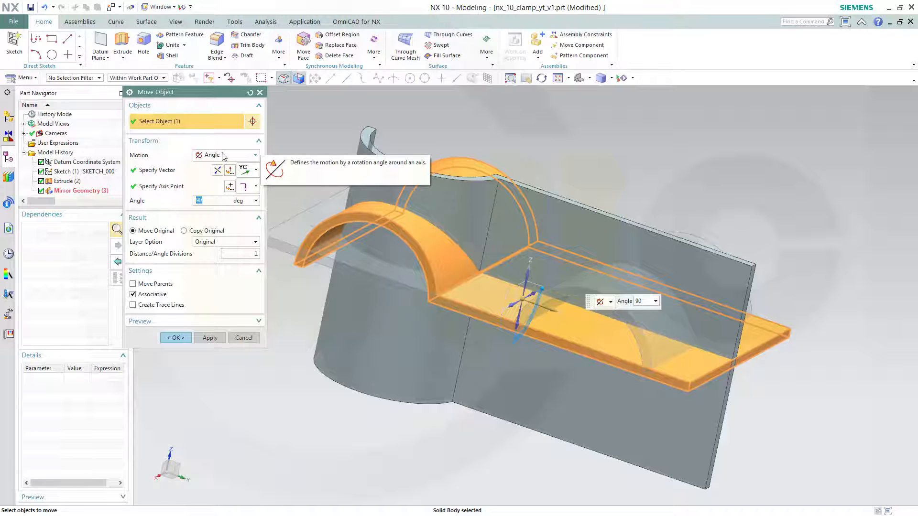
mouse_move(554, 311)
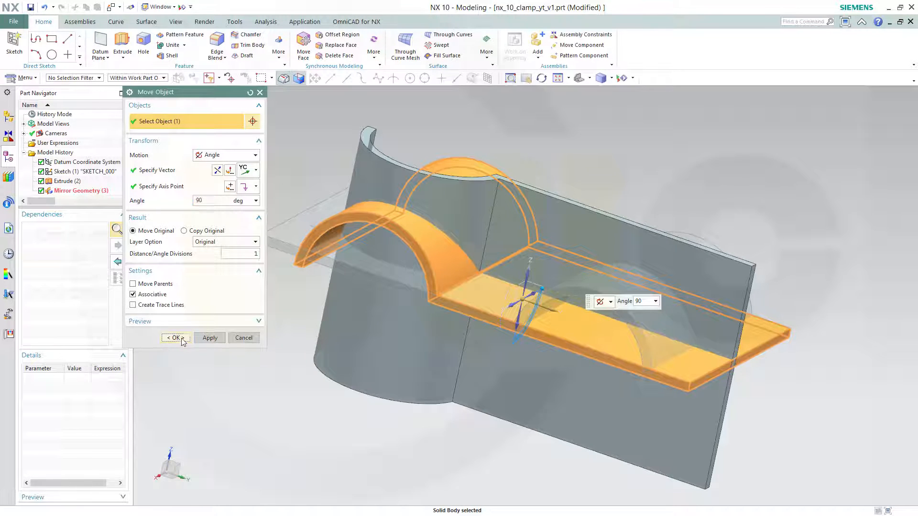
click(174, 338)
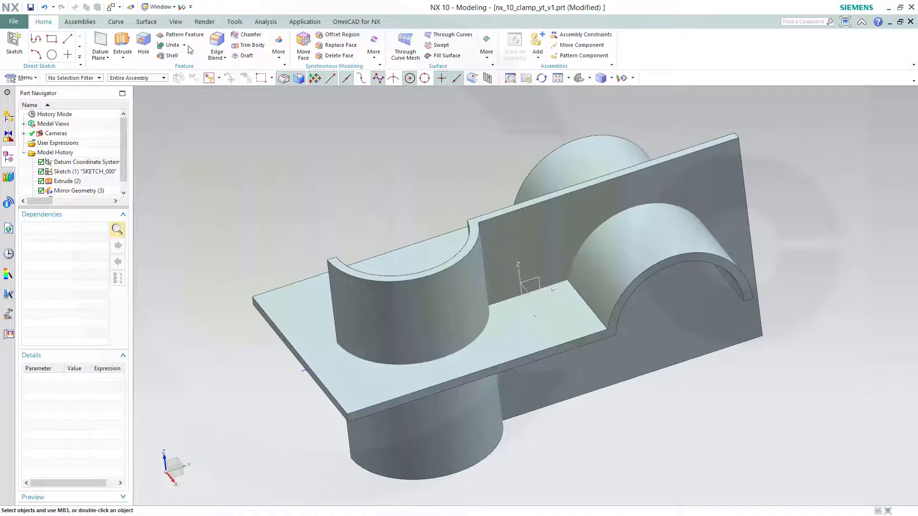
Intersect the two clamp bodies, then edit the Intersect to clear Keep Target
click(184, 45)
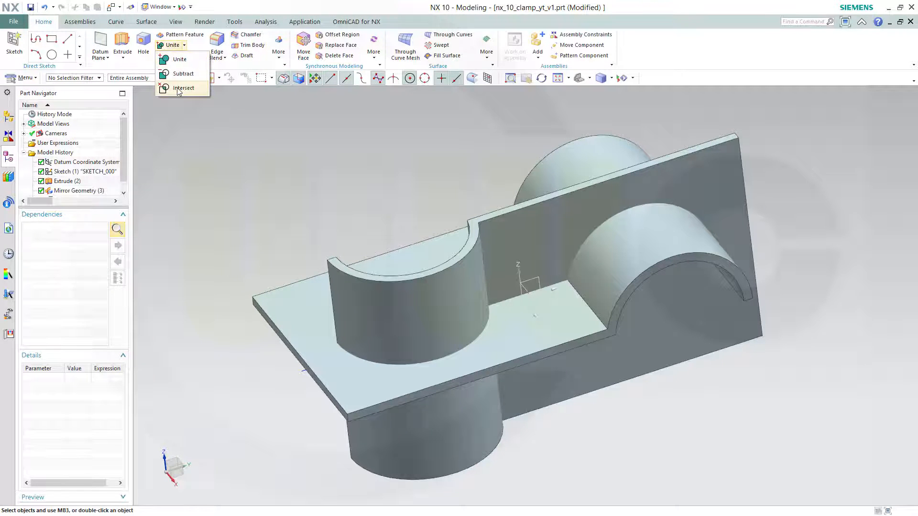
click(183, 88)
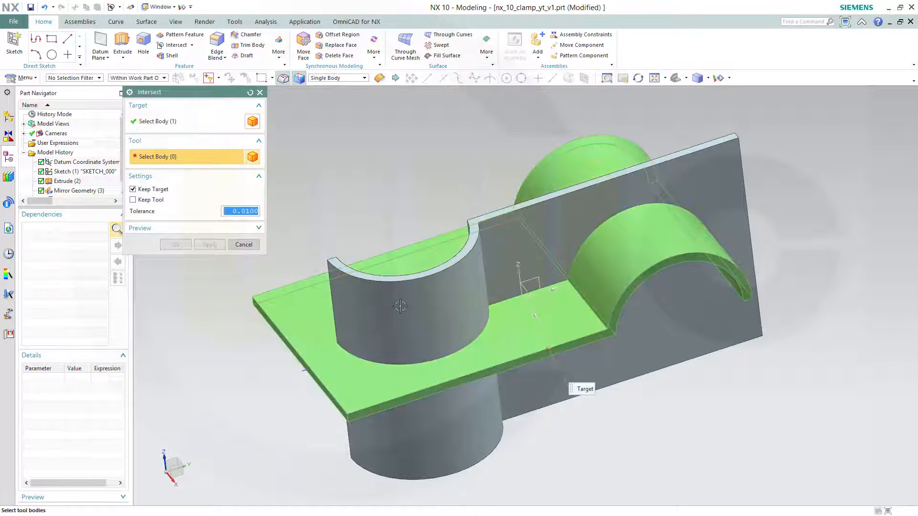
click(410, 292)
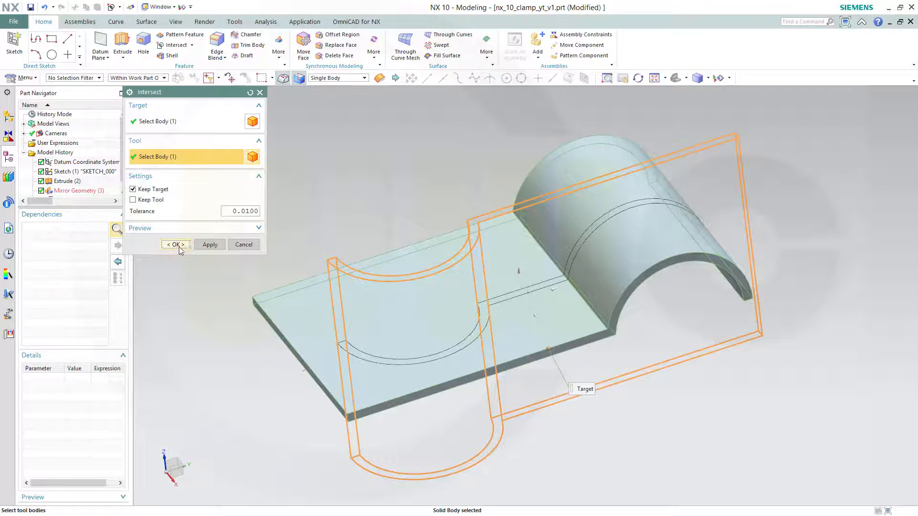
click(175, 244)
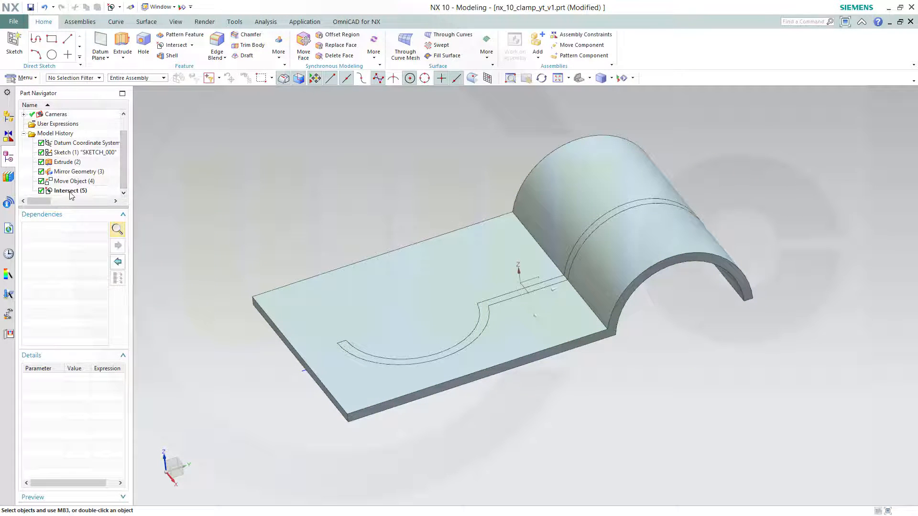
double_click(70, 191)
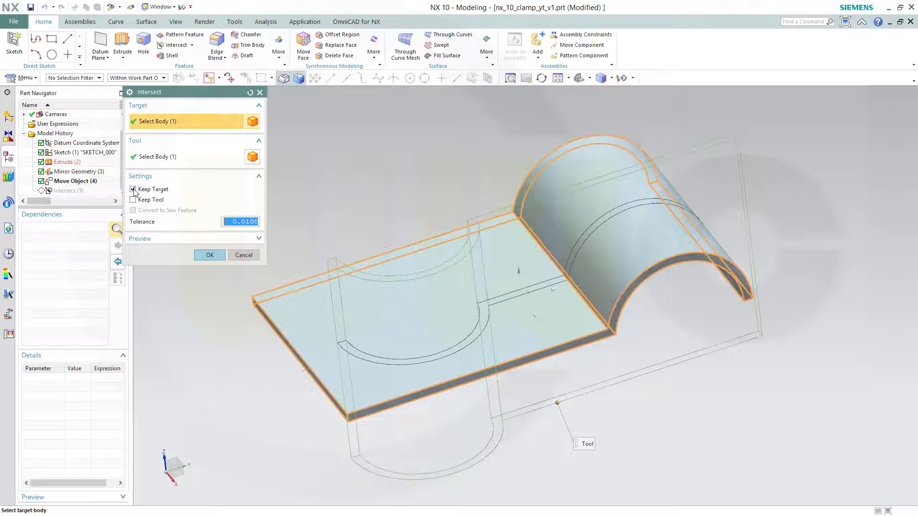
click(209, 255)
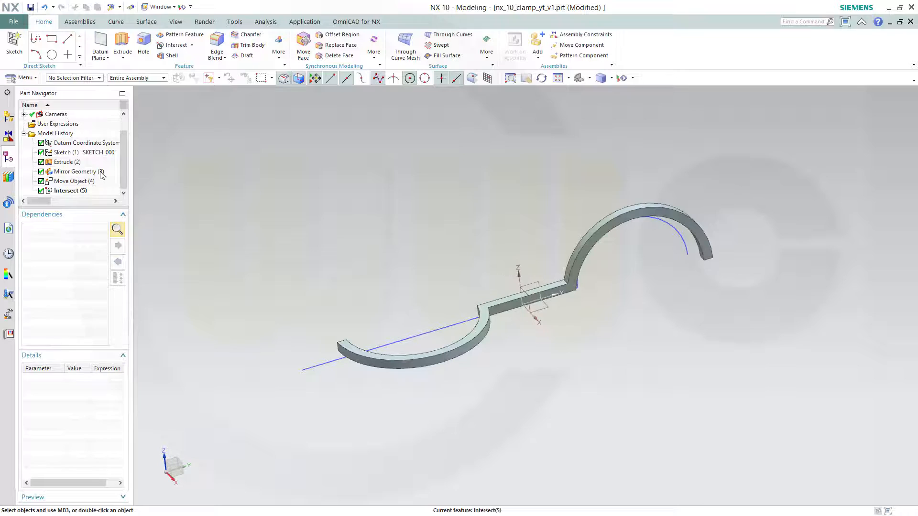
Hide the sketch curves and blend the two bend edges with a 20 mm radius
right_click(66, 152)
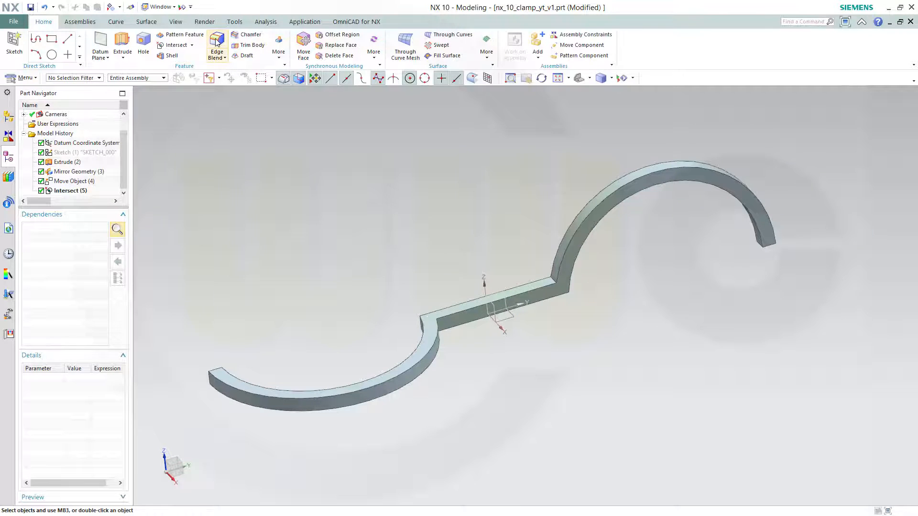
click(216, 43)
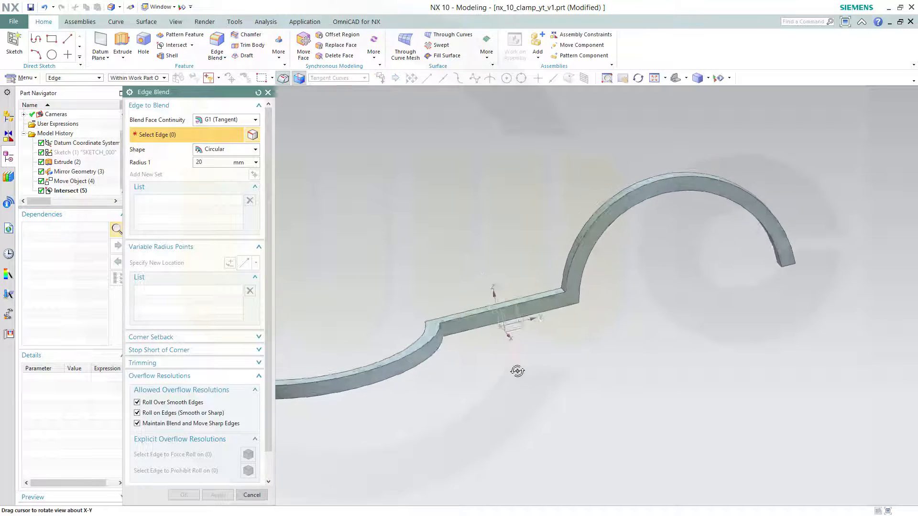
click(457, 334)
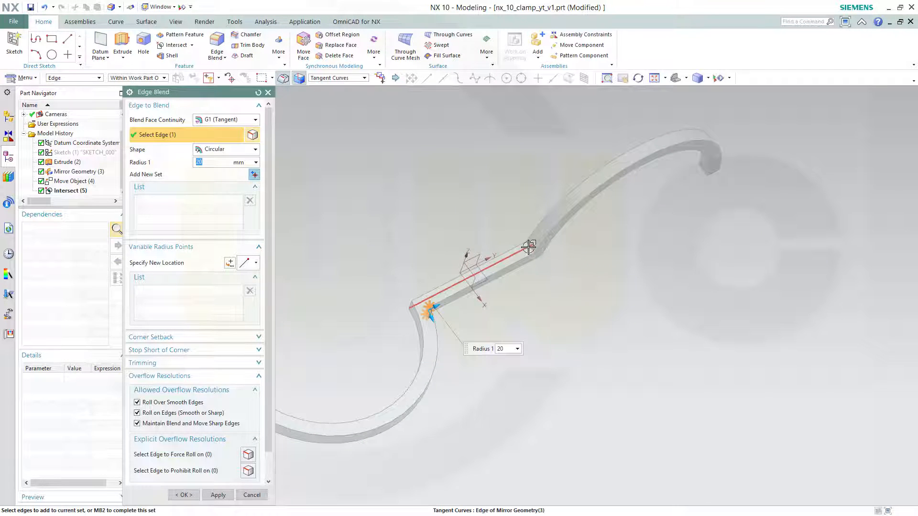
click(530, 246)
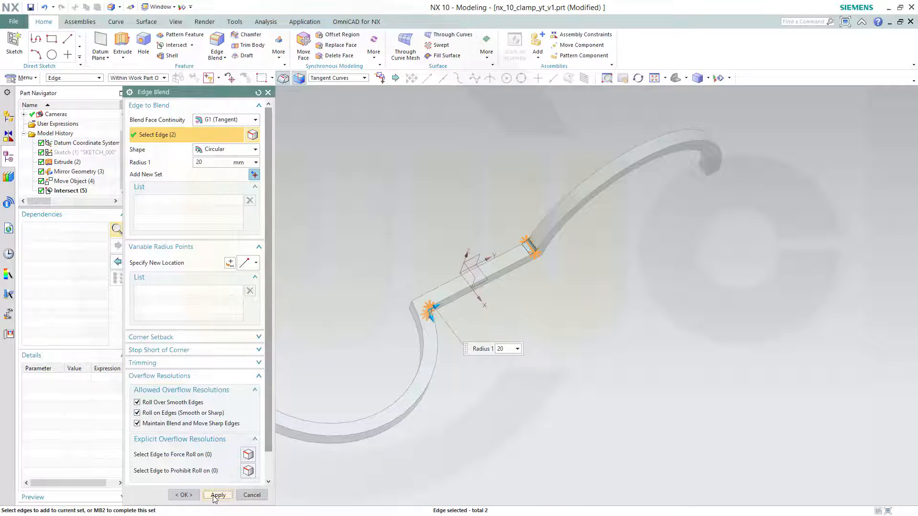
click(217, 495)
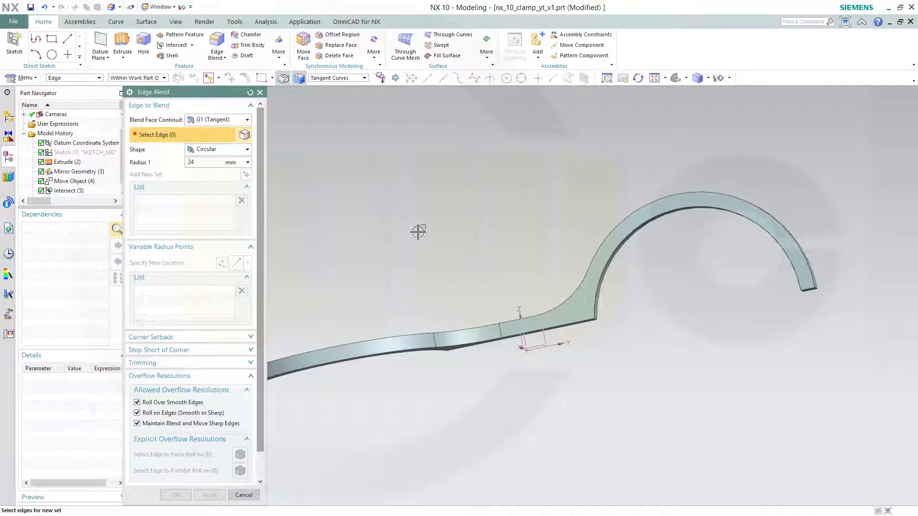
drag(419, 231, 440, 241)
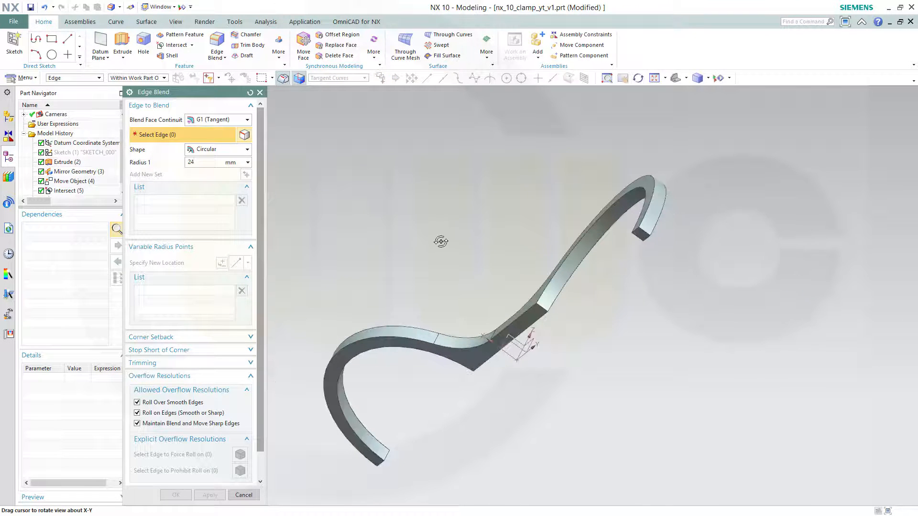
click(527, 316)
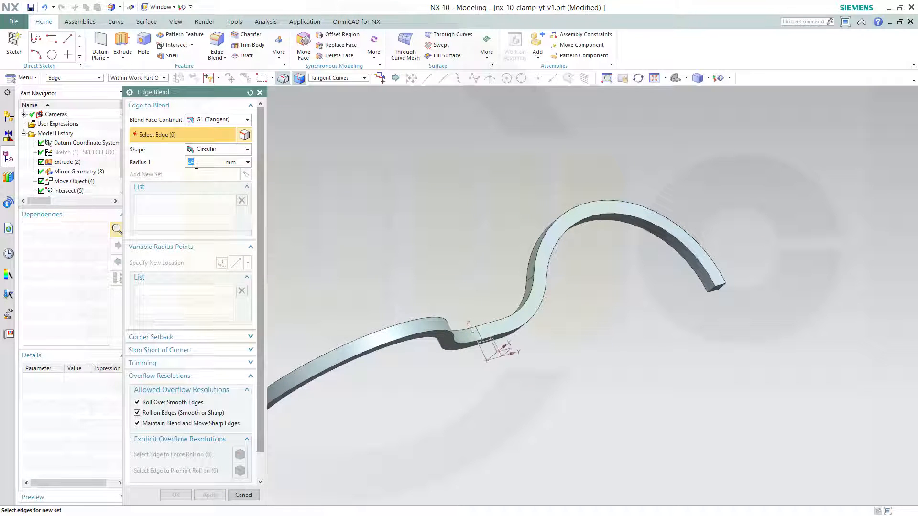
Blend all twenty long strip edges with a 2 mm radius, orbiting to reach them
text(2)
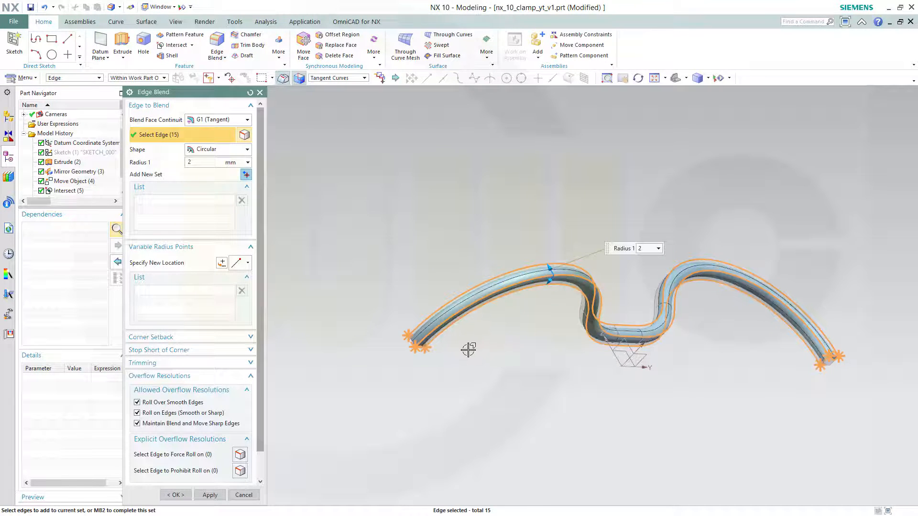
drag(469, 350, 481, 281)
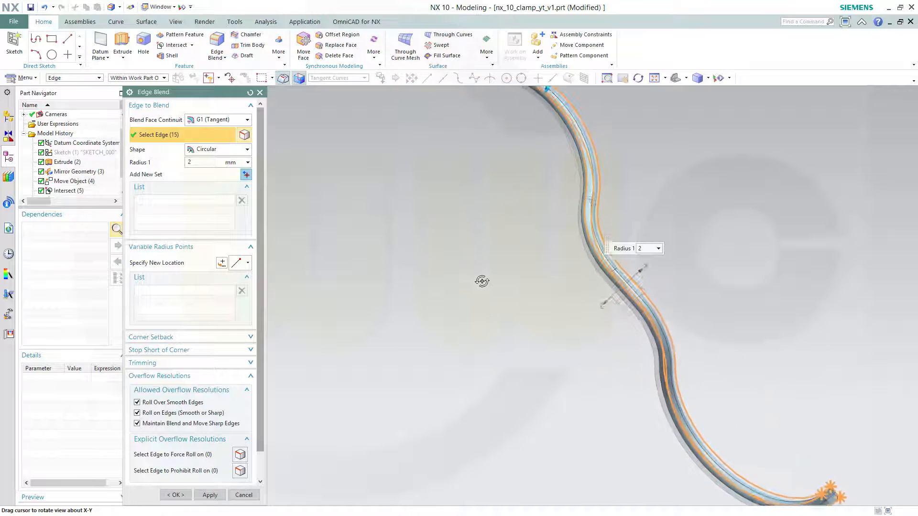
drag(482, 281, 500, 268)
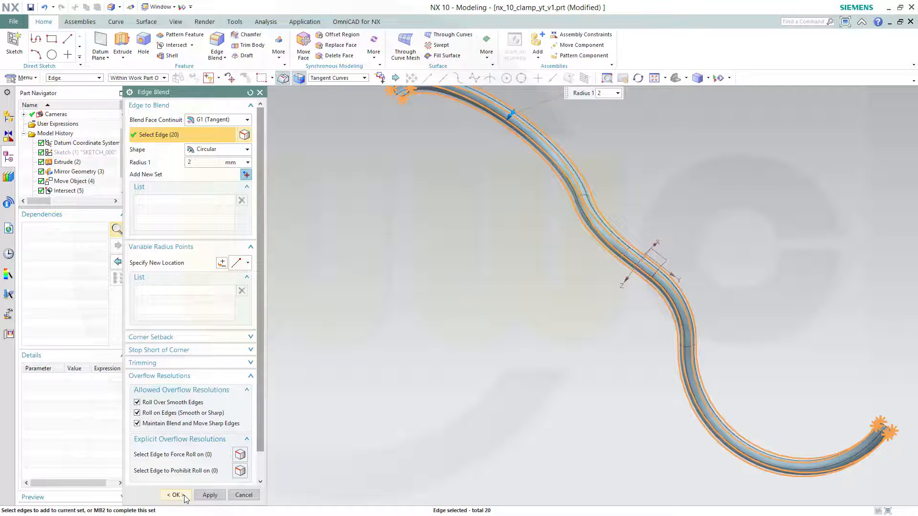
click(174, 495)
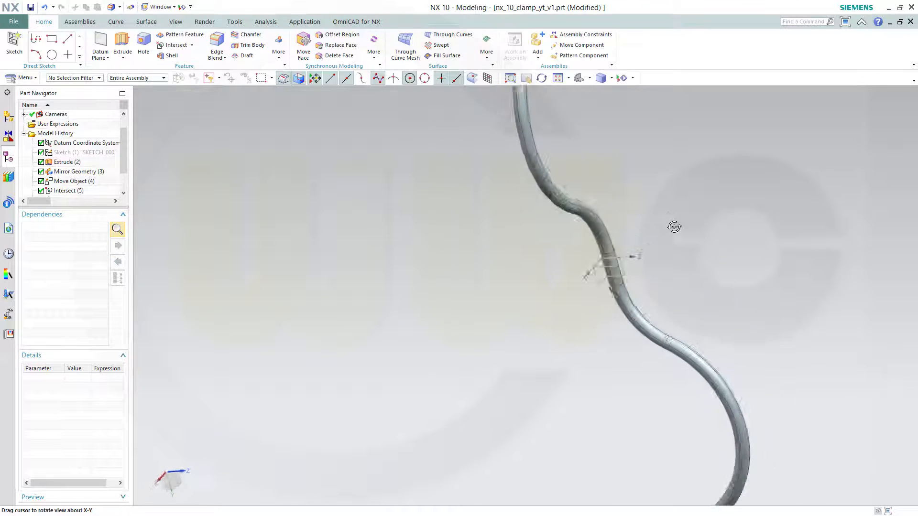
drag(673, 227, 488, 188)
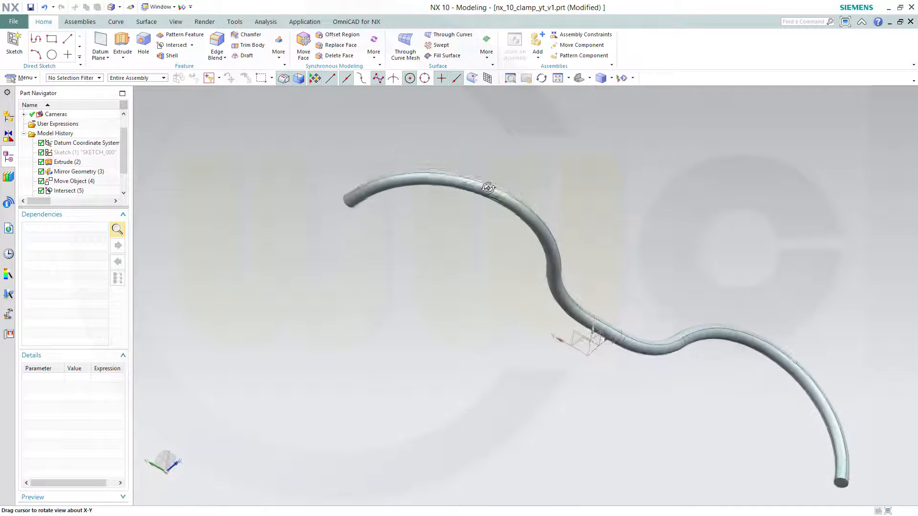
Mirror the rounded tube body across the YZ plane with Mirror Geometry
drag(488, 187, 427, 145)
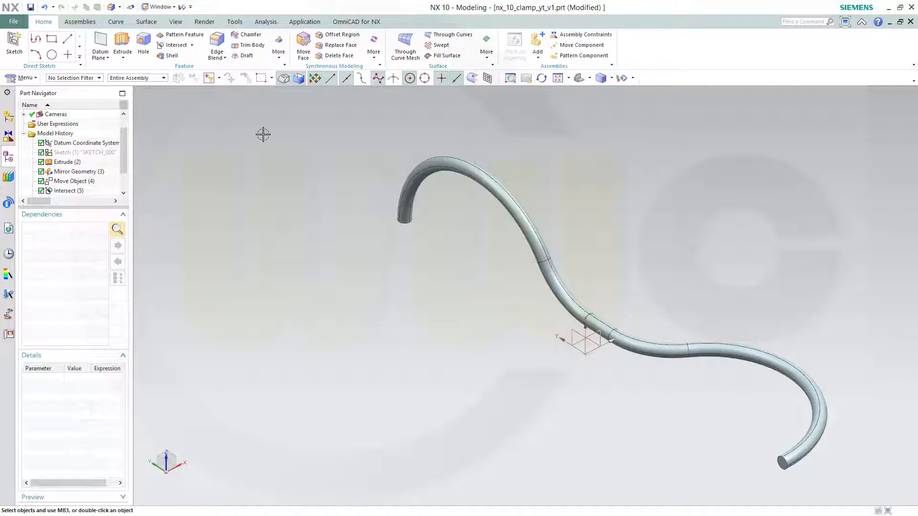
click(279, 43)
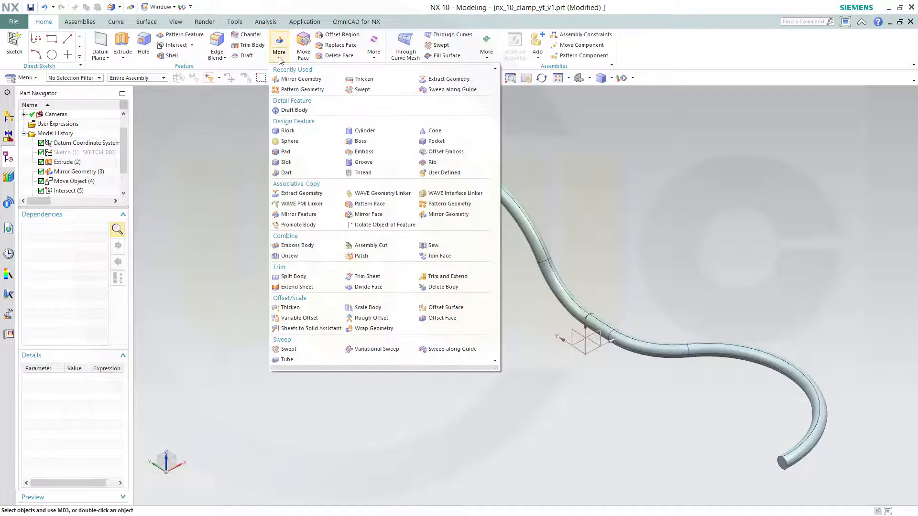
click(279, 48)
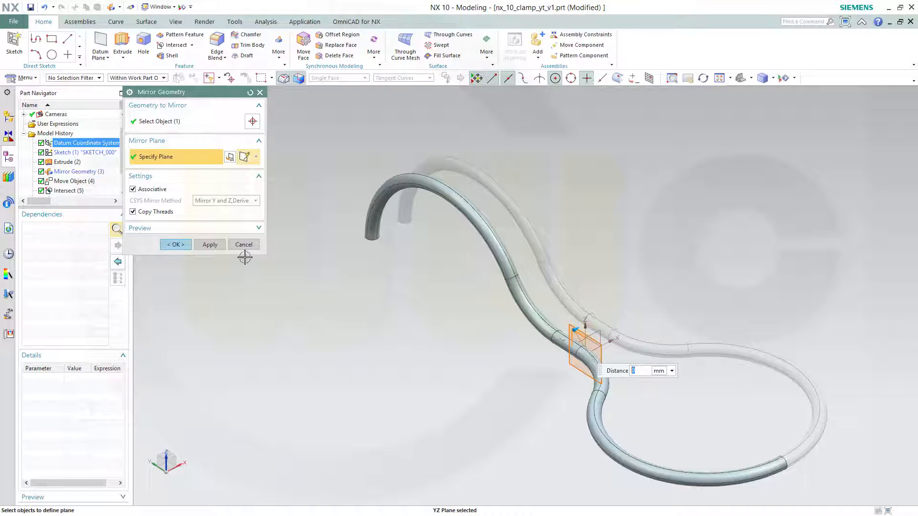
click(175, 245)
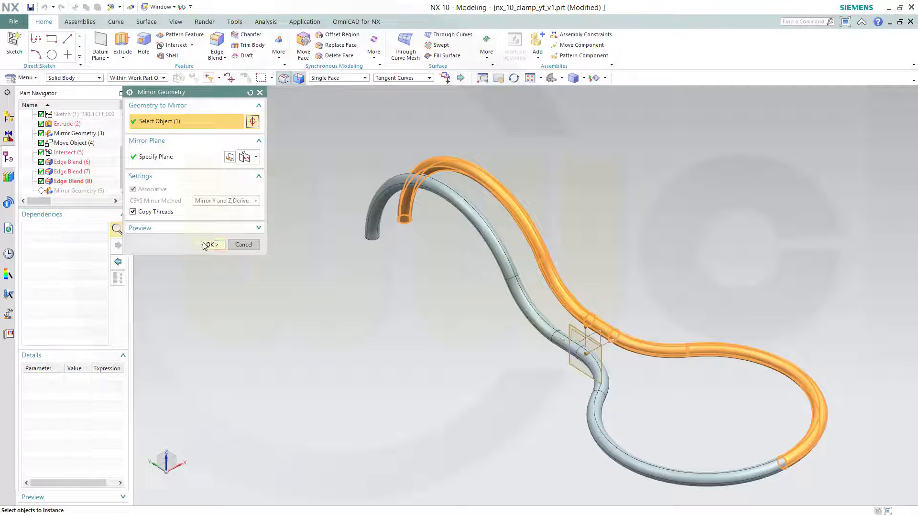
click(208, 245)
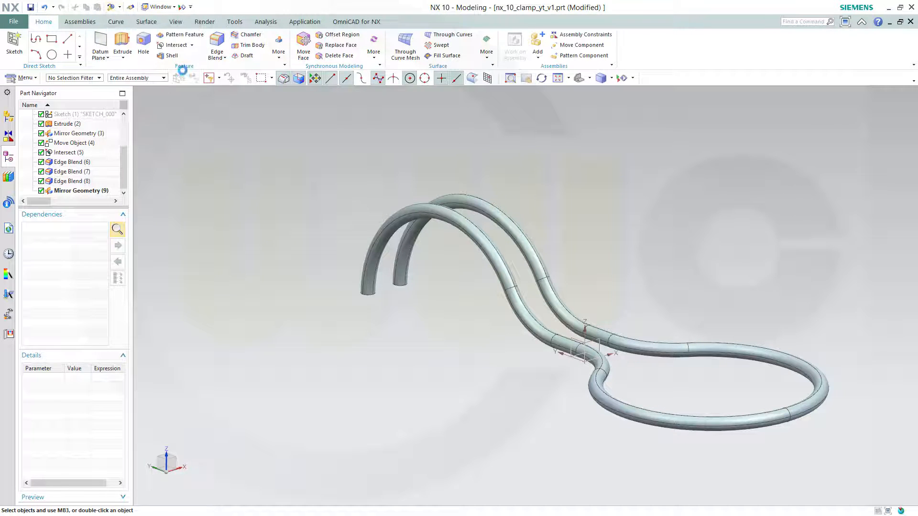
Mirror both tube bodies across the XY plane to add a stacked copy
double_click(78, 190)
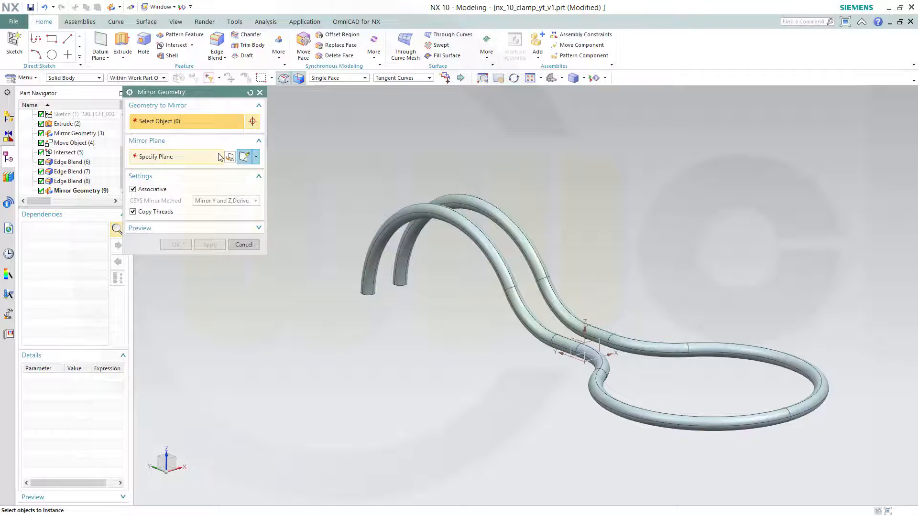
mouse_move(536, 326)
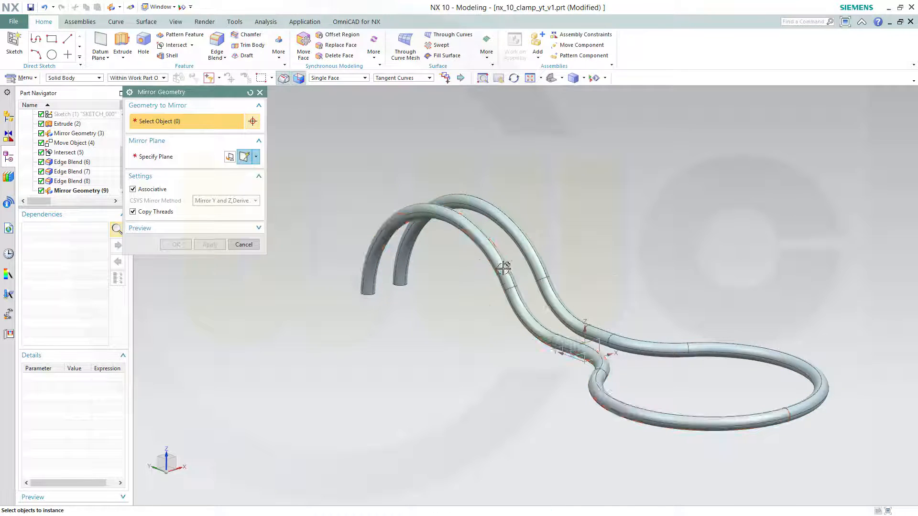
click(519, 243)
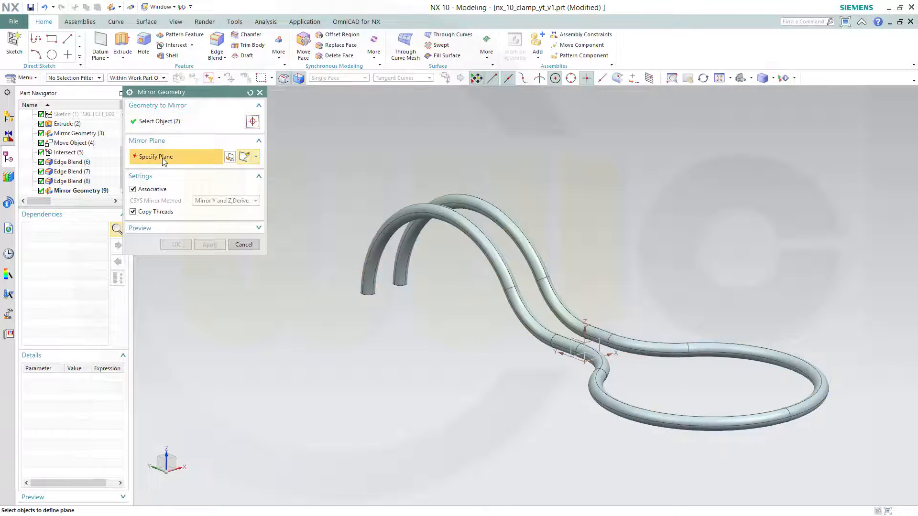
mouse_move(585, 352)
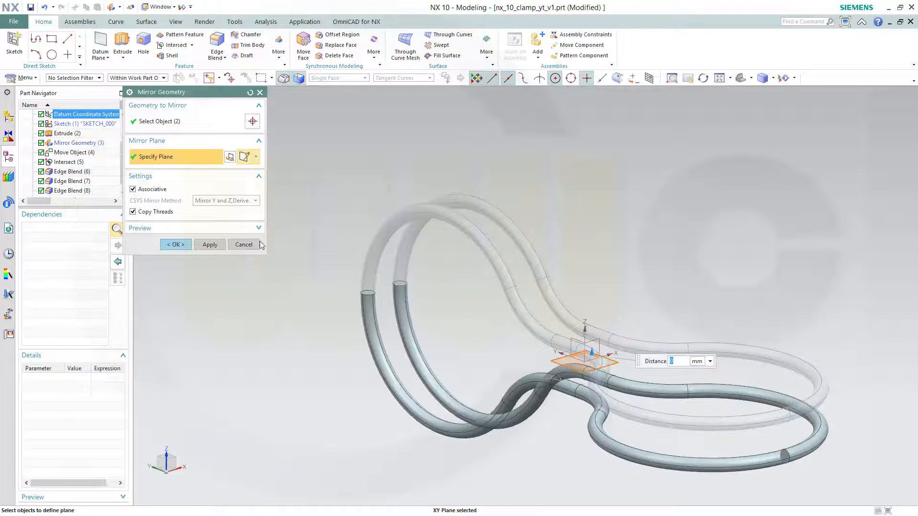
click(175, 244)
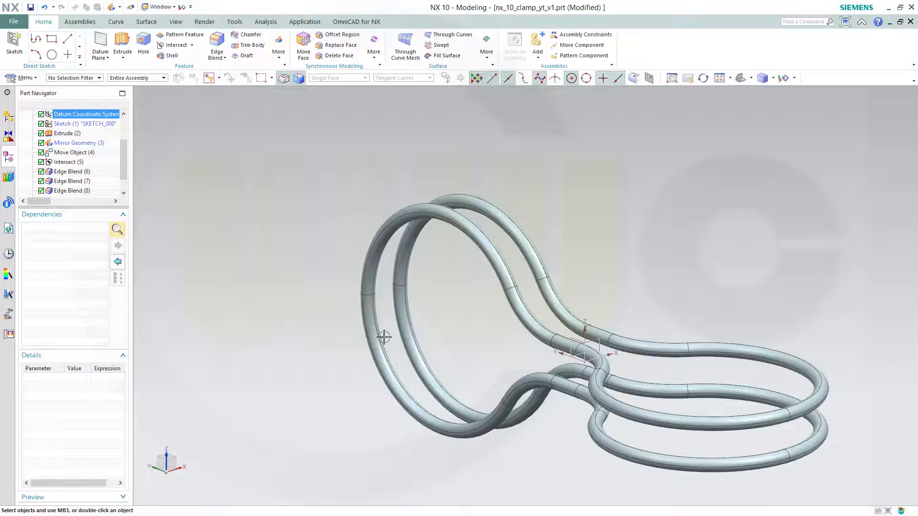
drag(383, 336, 363, 354)
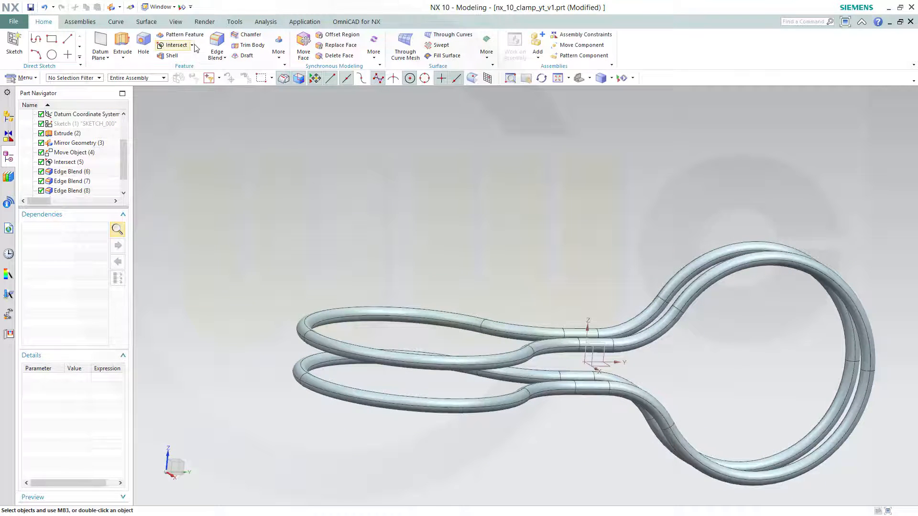
Unite one tube body as target with the other three as tools
click(187, 45)
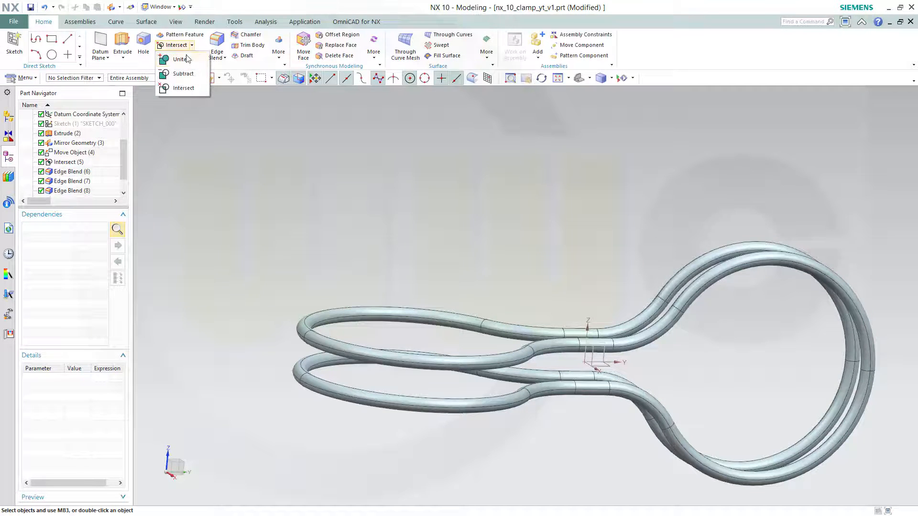
click(180, 58)
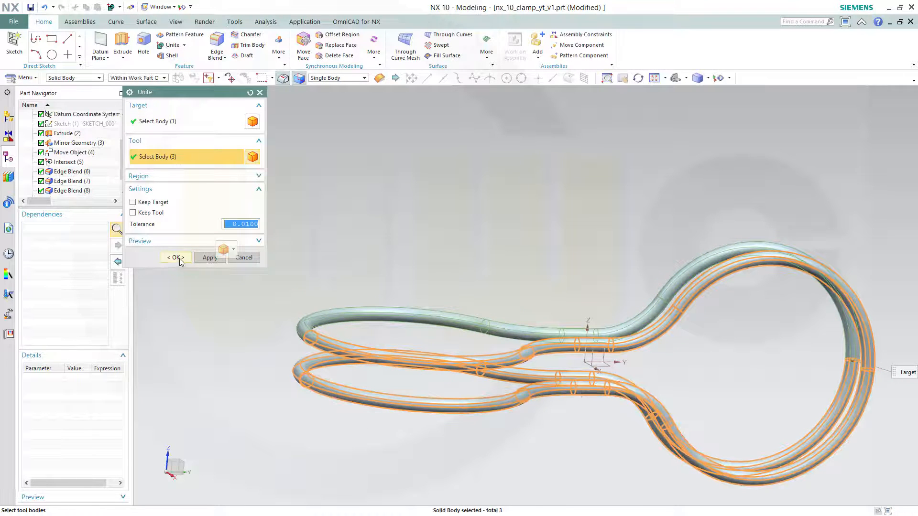
click(174, 258)
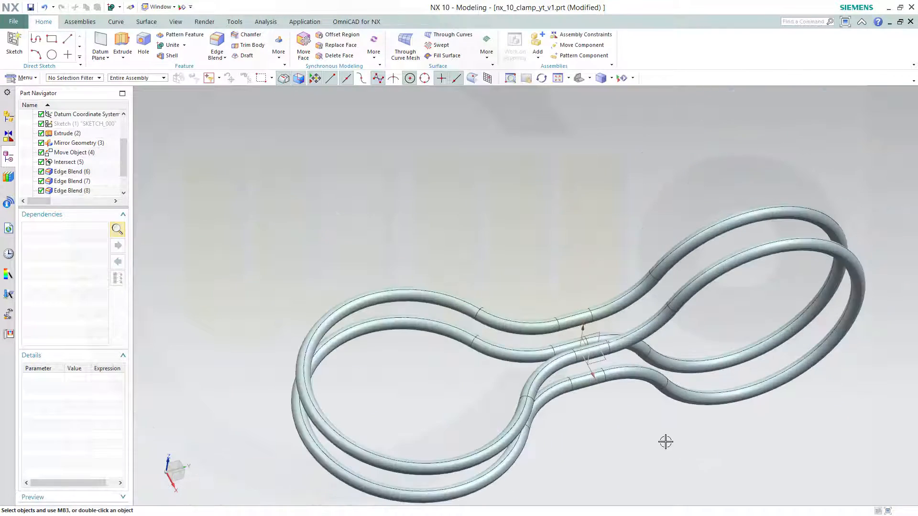
drag(666, 442, 607, 395)
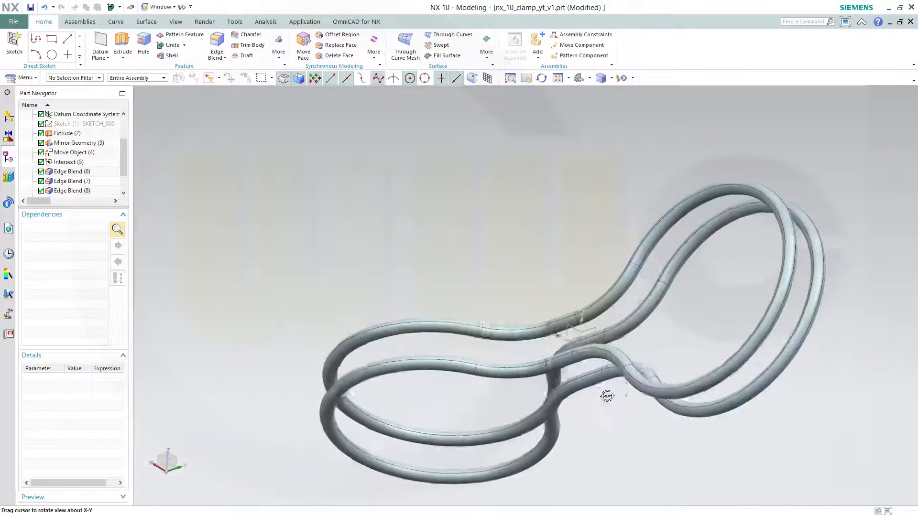
drag(607, 395, 662, 441)
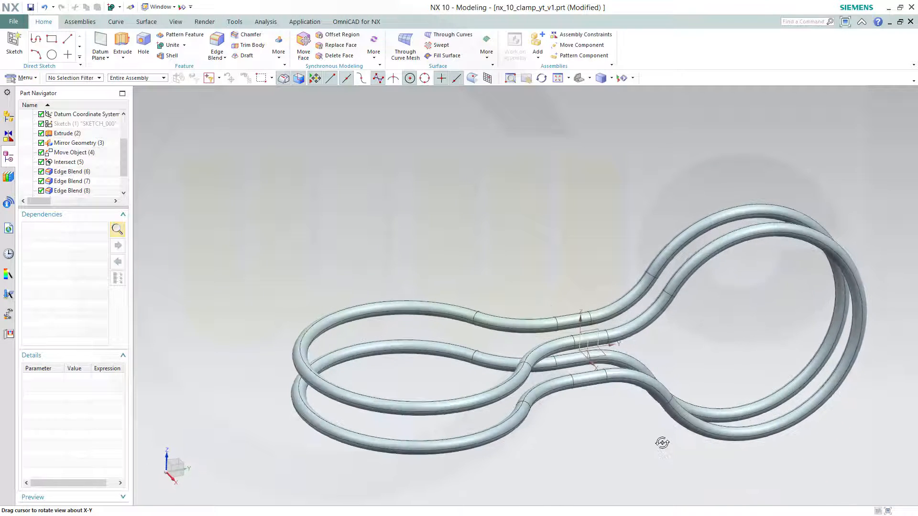
drag(662, 442, 658, 436)
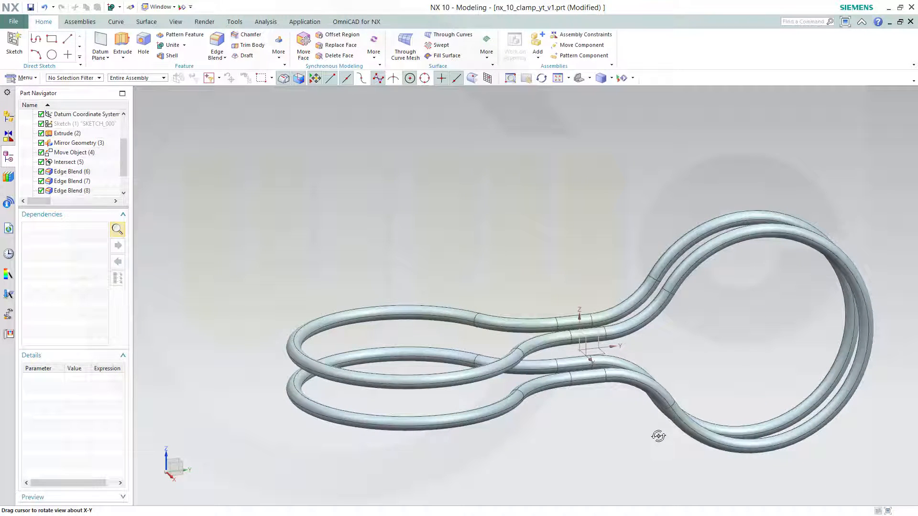